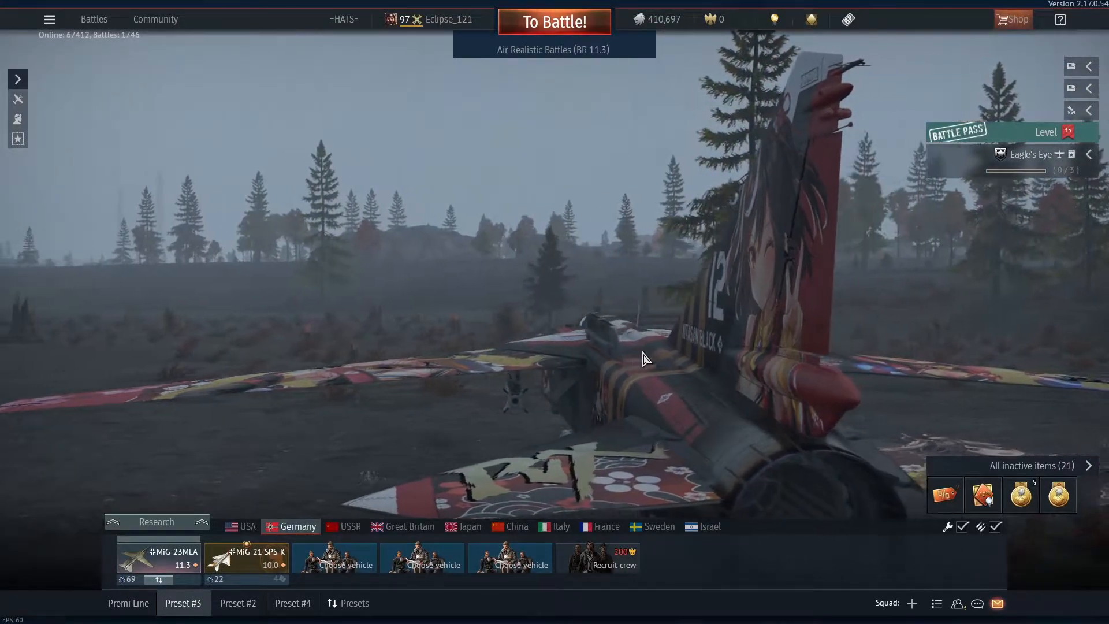
Fly the skinned MiG-23MLA in a test flight to show its red afterburner, then exit.
click(554, 21)
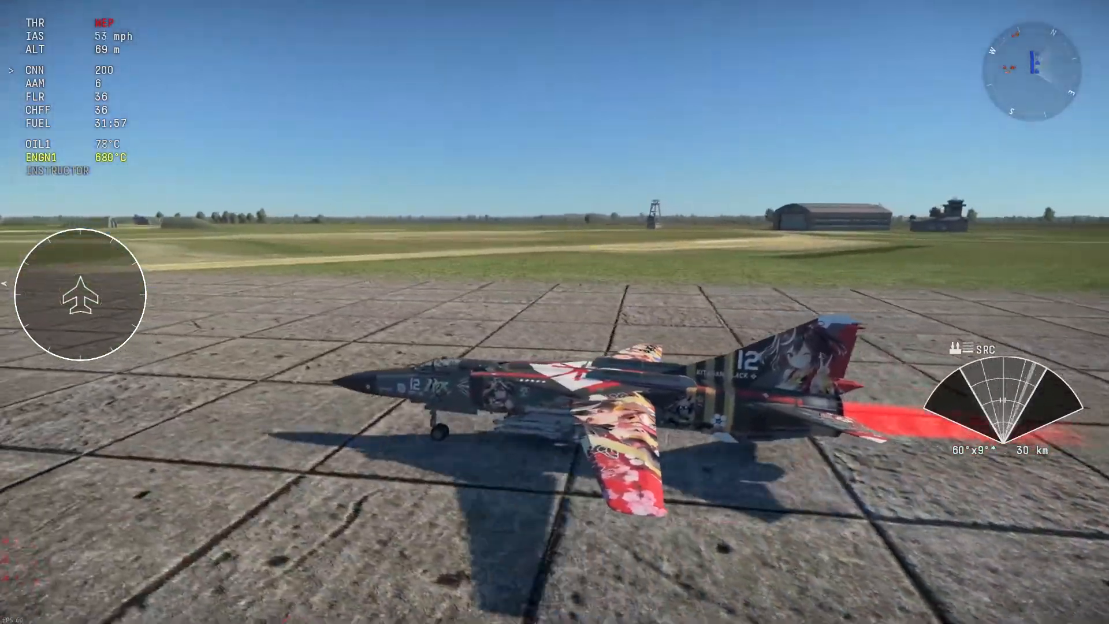
key(Escape)
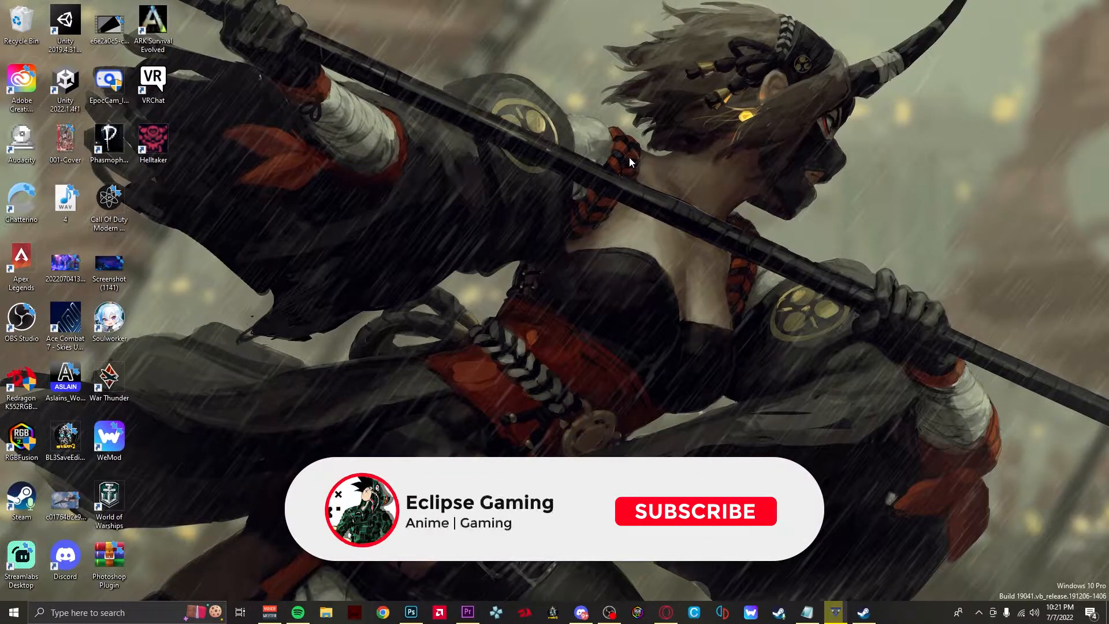
Move the Photoshop Plugin archive icon to the centre of the desktop.
click(694, 511)
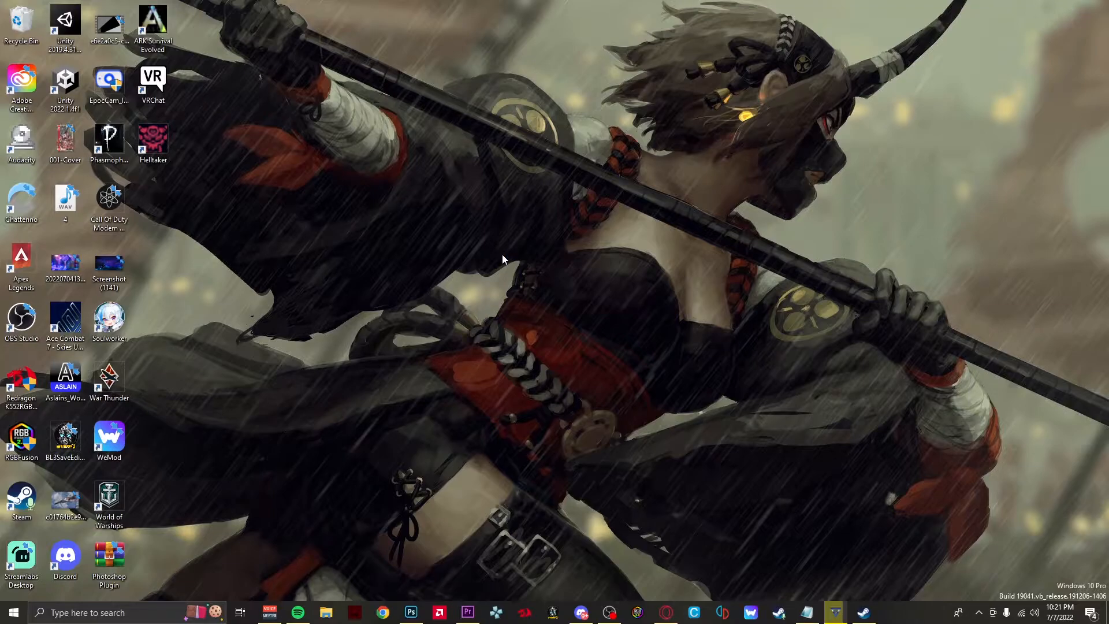
mouse_move(410, 346)
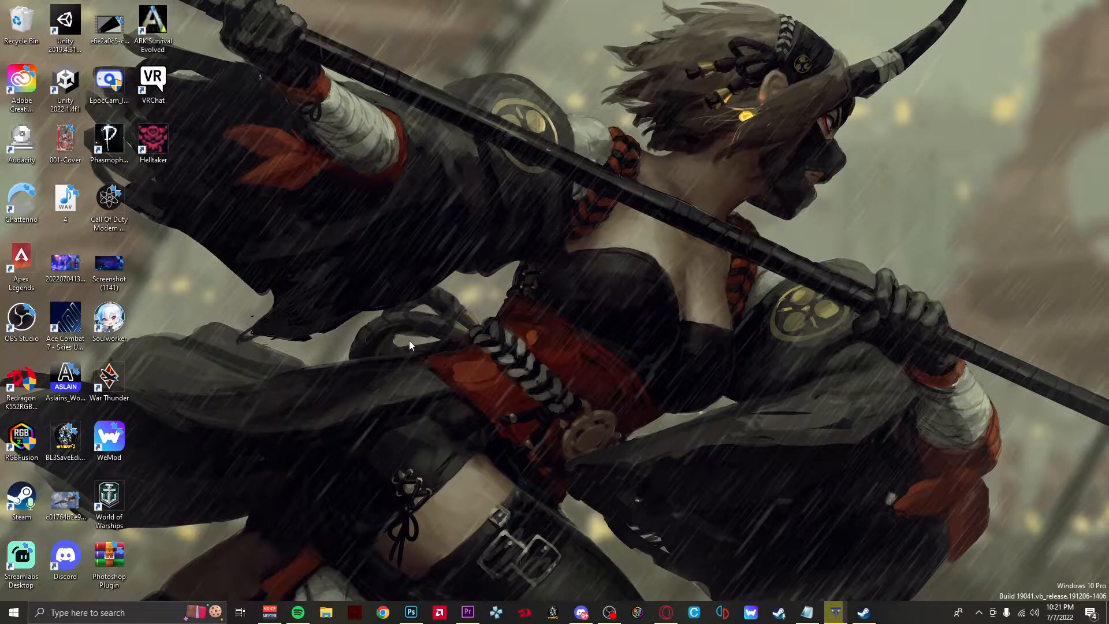
mouse_move(109, 559)
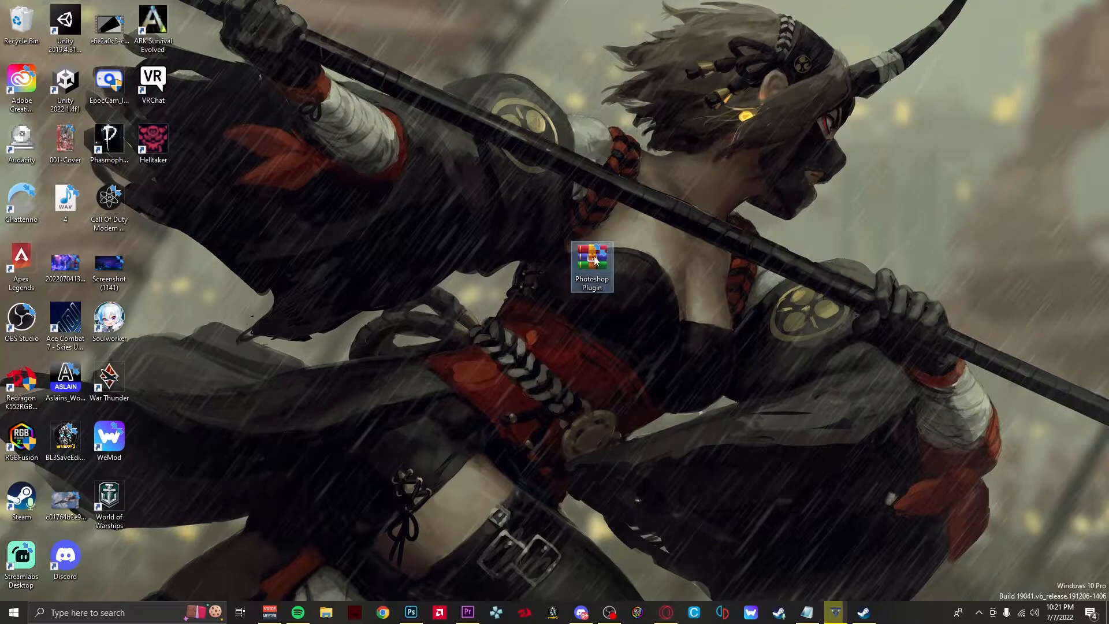
Open Photoshop Plugin.zip in WinRAR and browse into Photoshop Plugin > 64Bit.
double_click(592, 258)
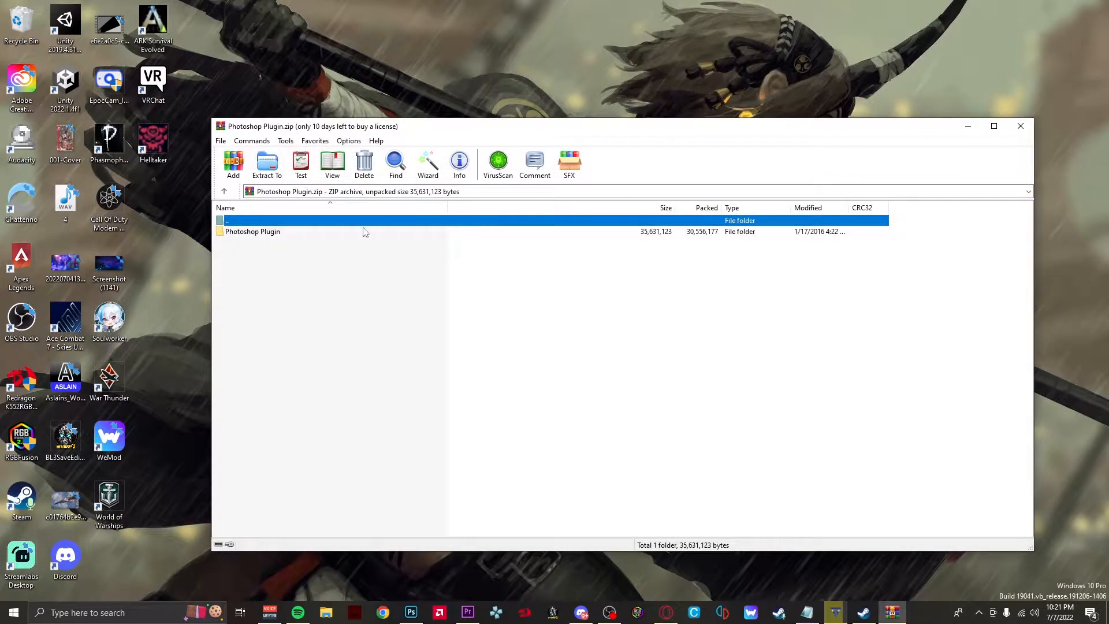
double_click(253, 232)
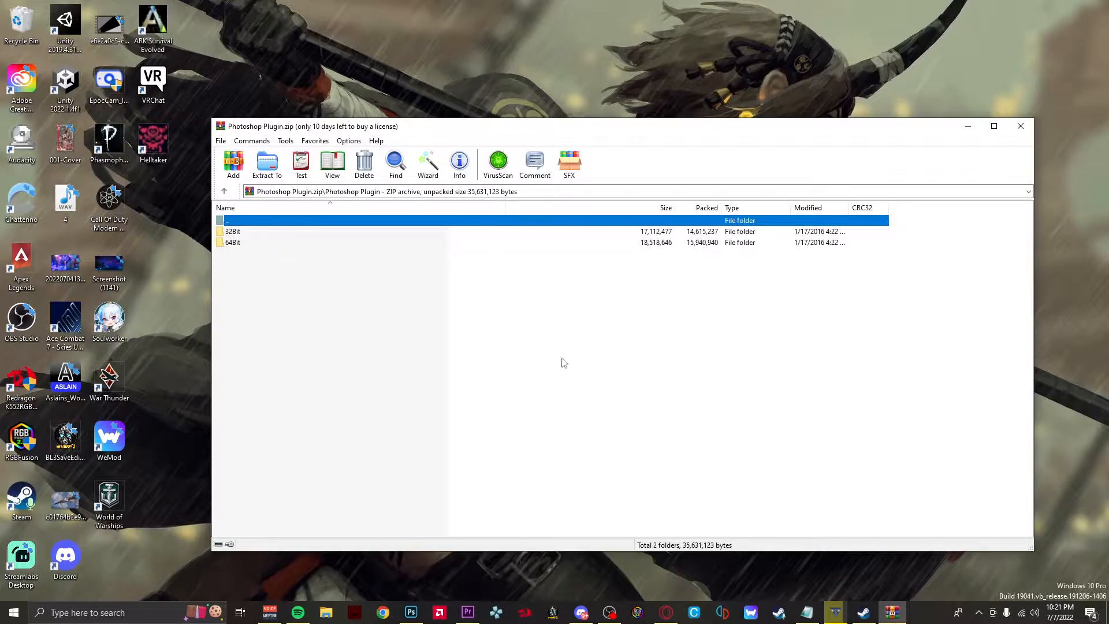
double_click(233, 242)
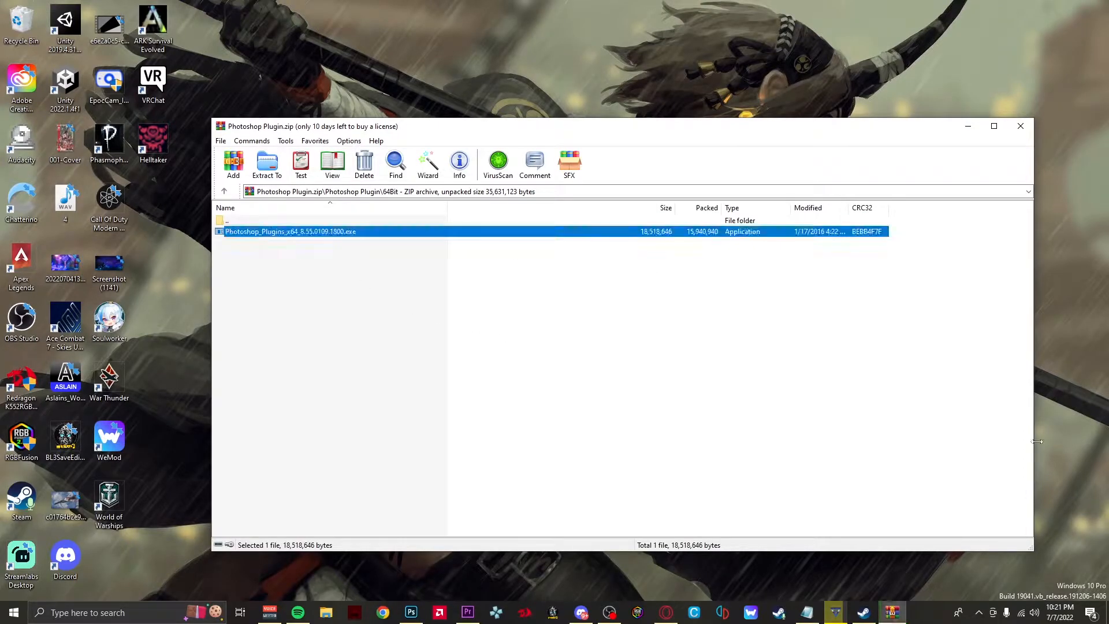
mouse_move(841, 296)
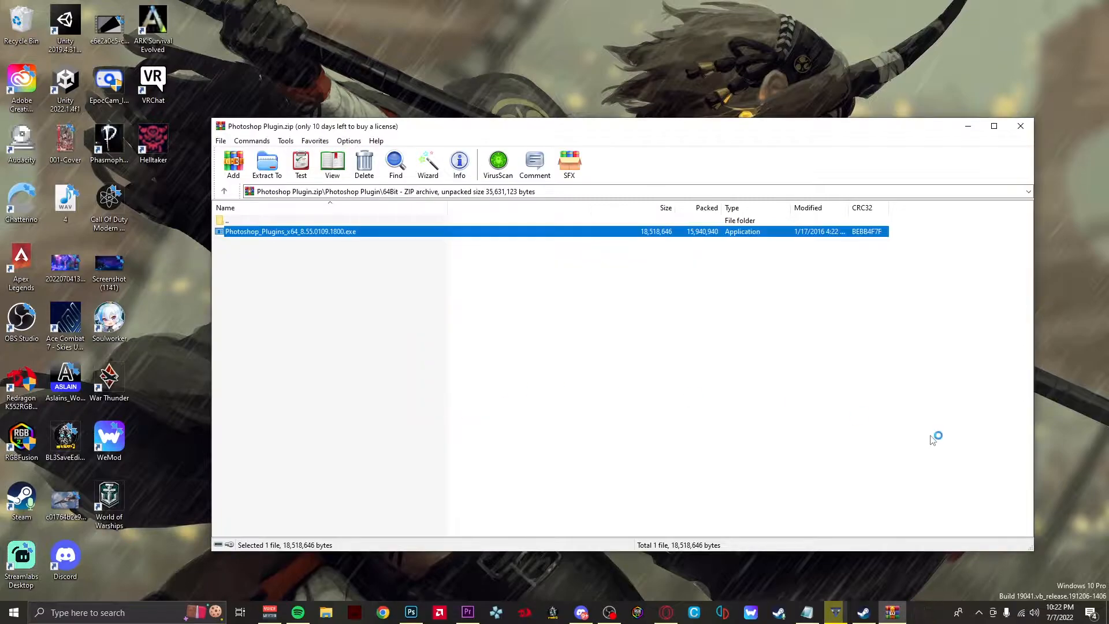
Launch the x64 plug-in installer, uninstall the old version and pass the welcome page.
double_click(290, 231)
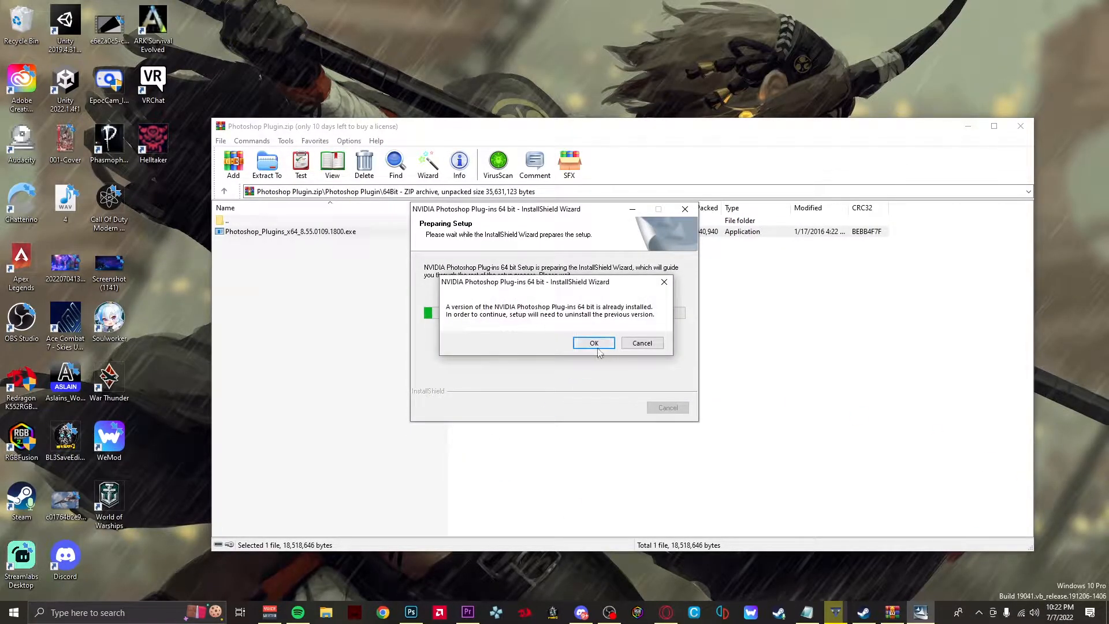
click(593, 344)
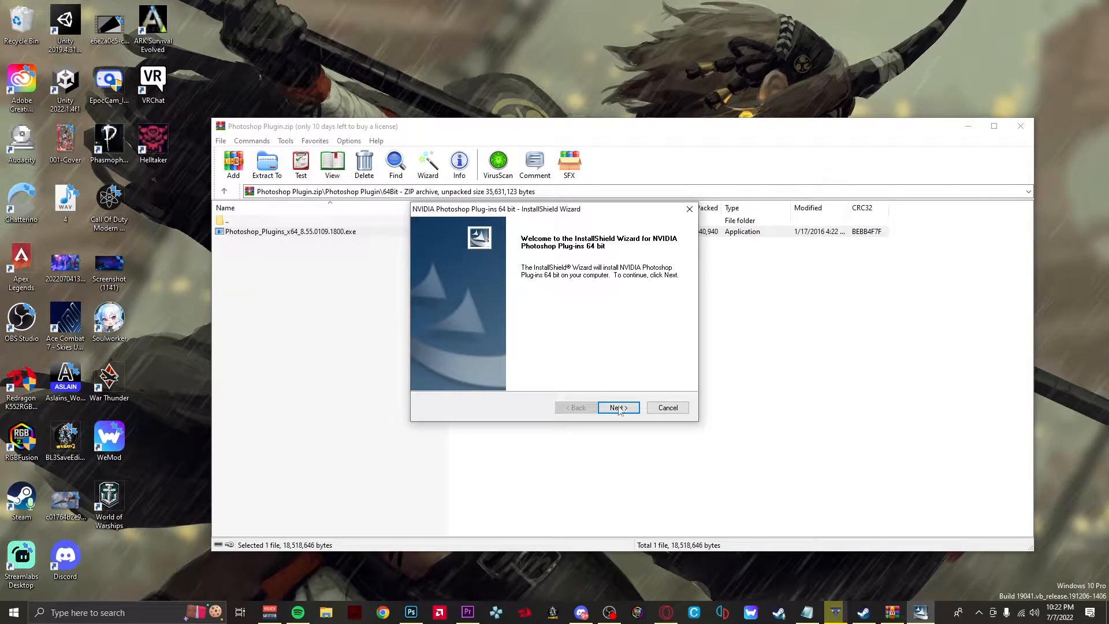
click(618, 407)
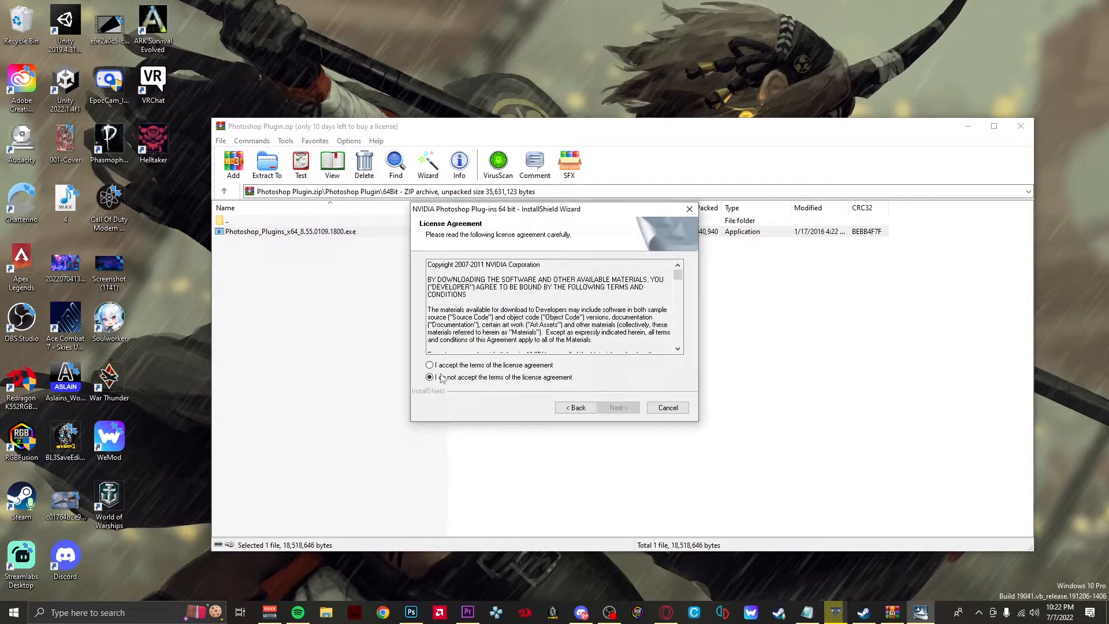
Accept the licence, decline developer news emails and submit registration to reach the location page.
click(617, 407)
text(bfdshbjkfhdksjhkds)
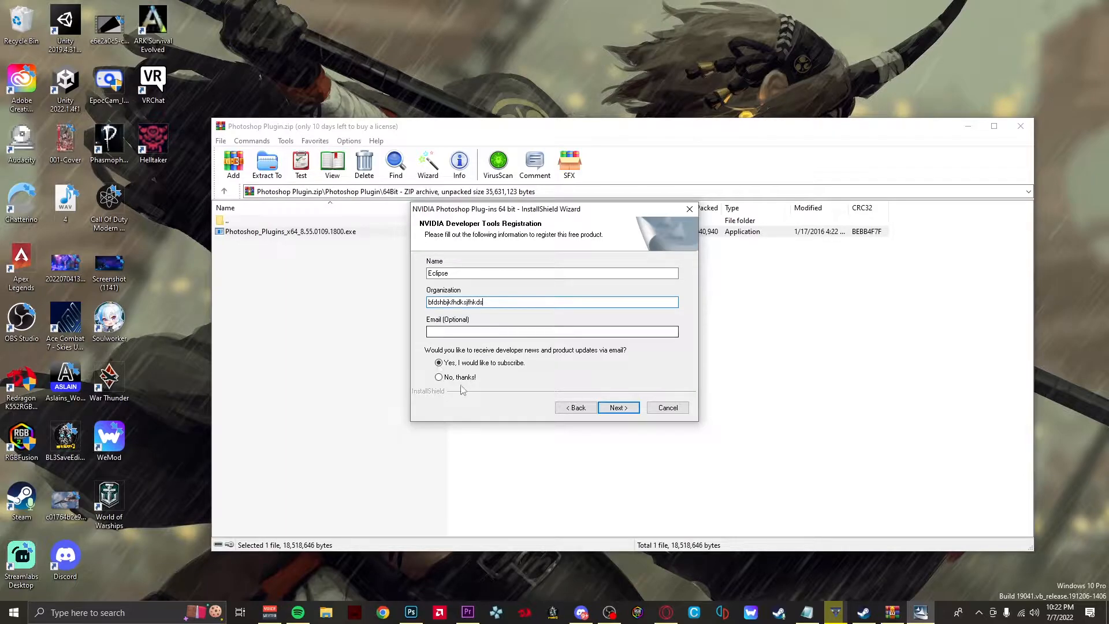
click(439, 378)
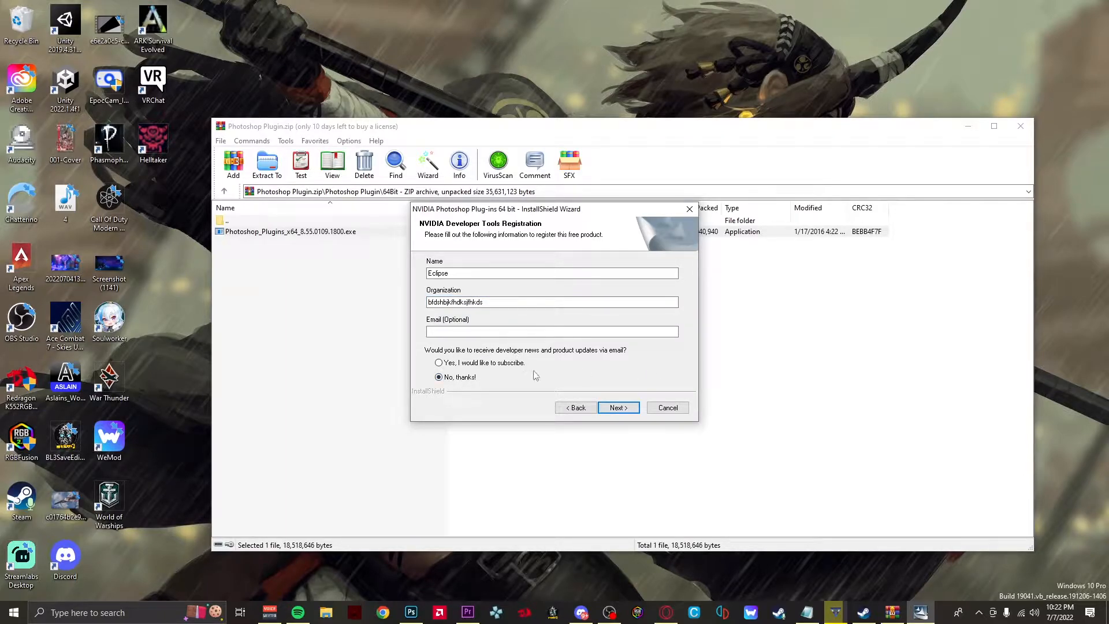
click(617, 407)
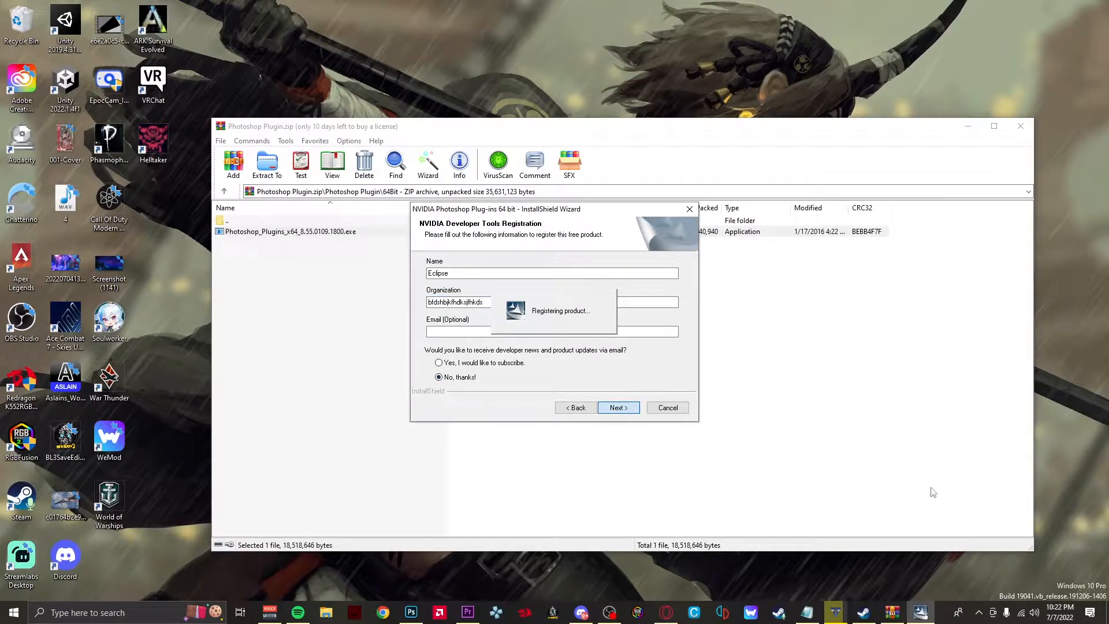
click(617, 407)
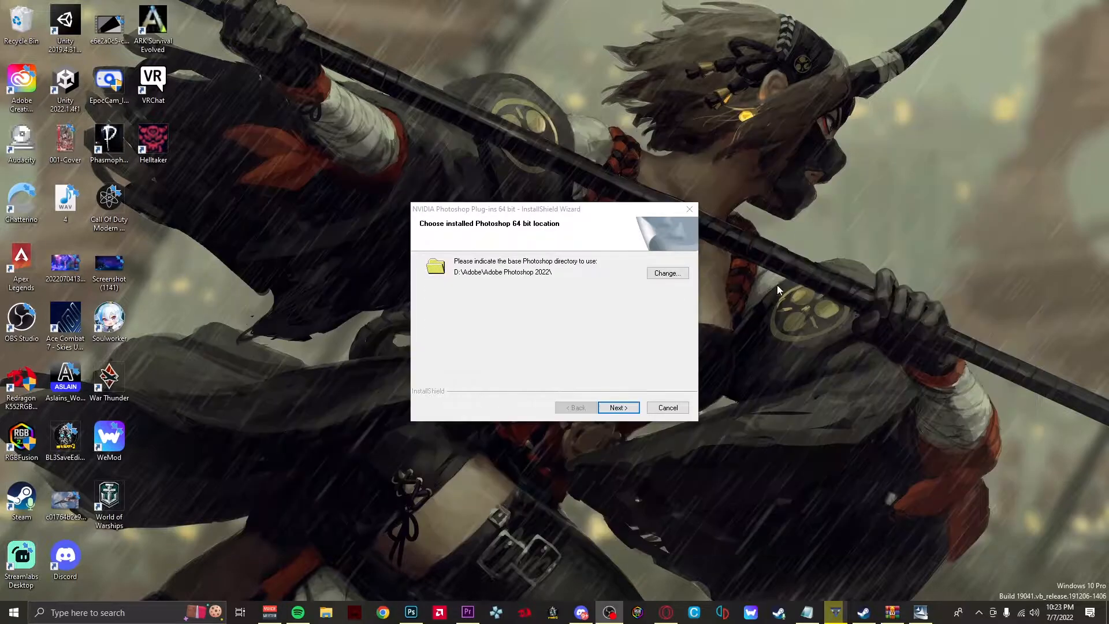
mouse_move(731, 368)
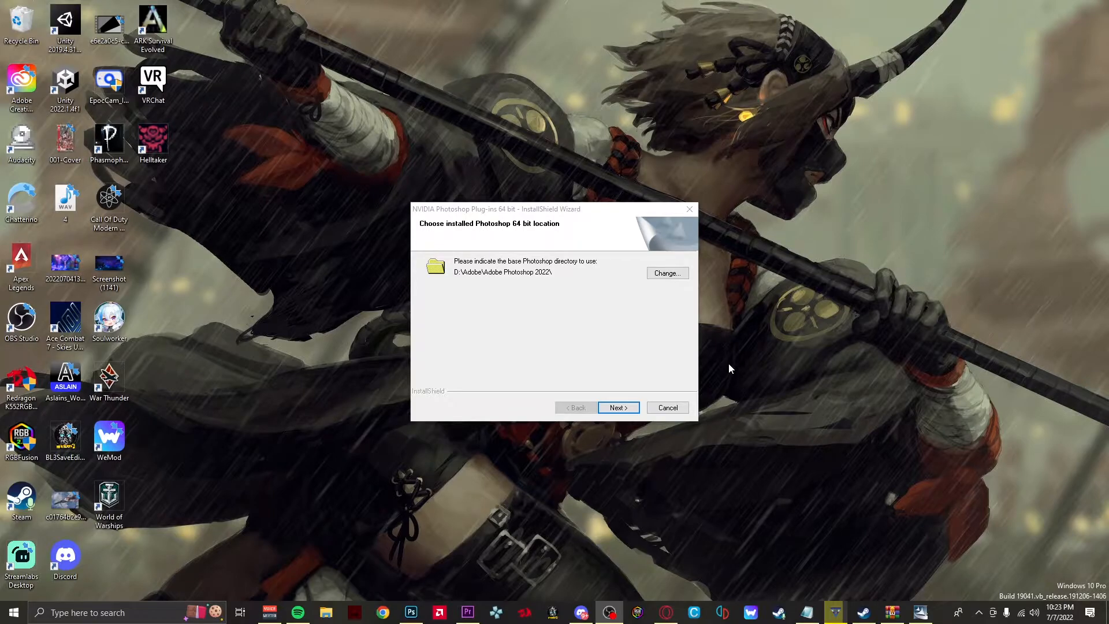
mouse_move(684, 360)
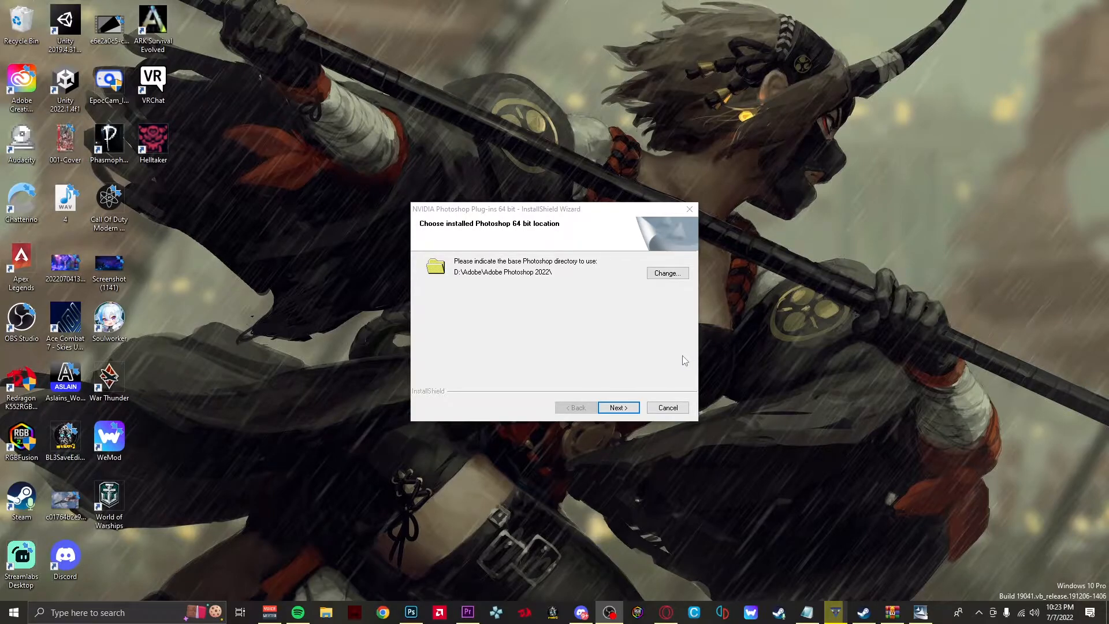
mouse_move(574, 331)
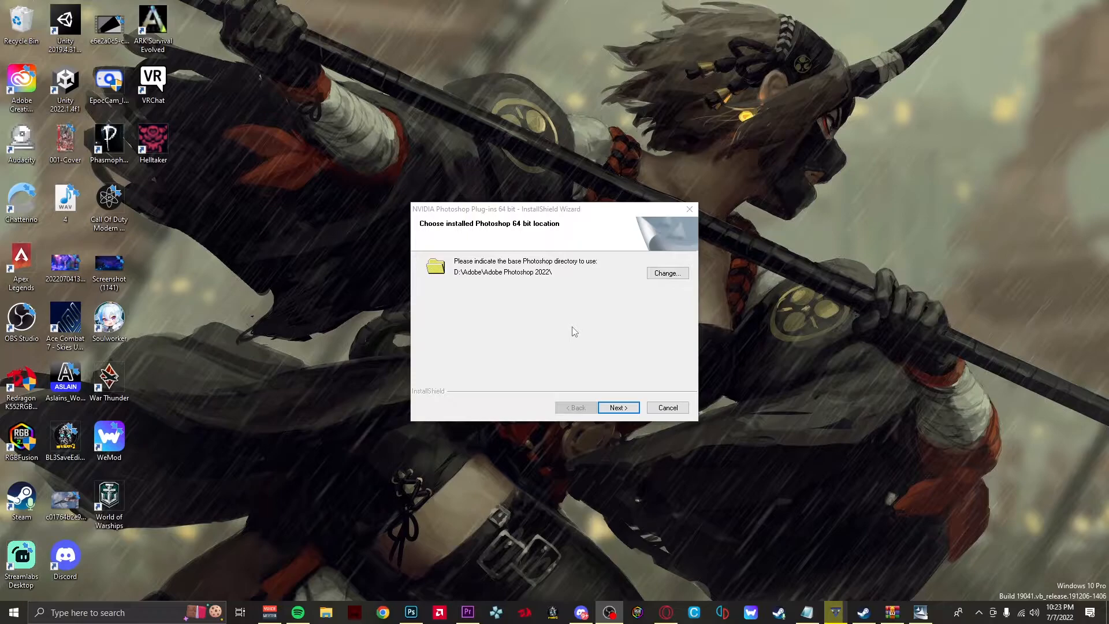
mouse_move(590, 312)
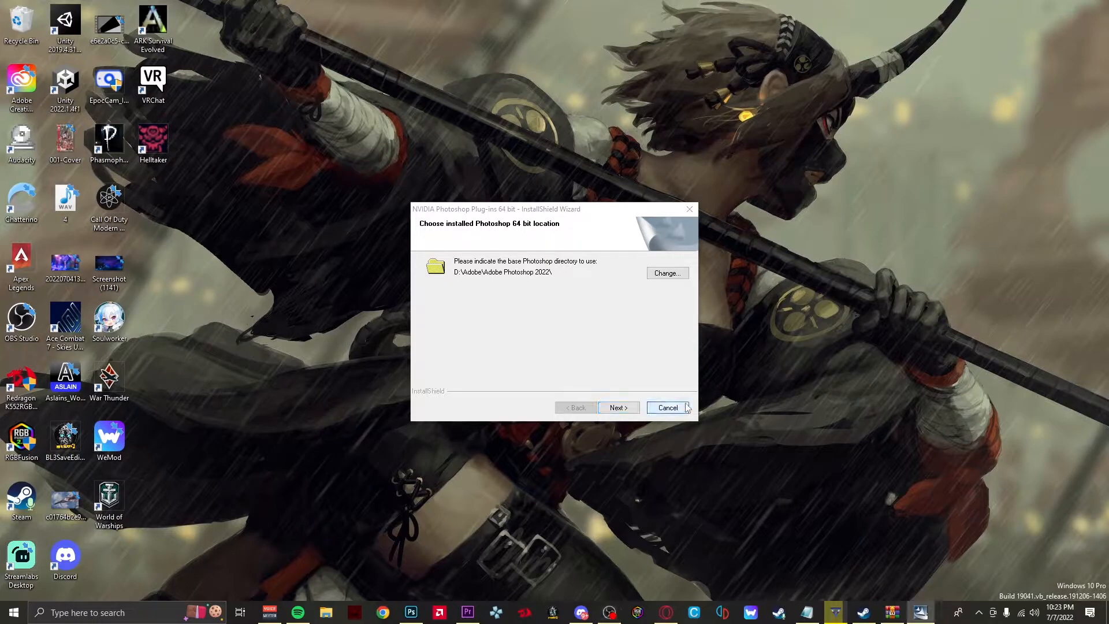
Cancel the plug-in installation at the Photoshop location page and finish the wizard.
click(666, 407)
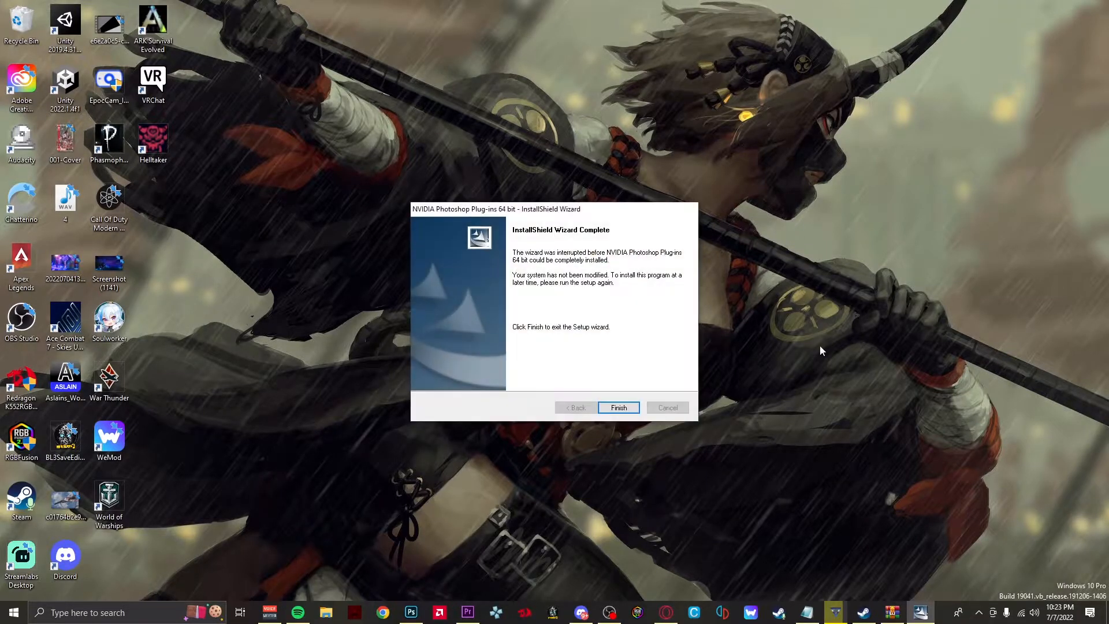
click(617, 407)
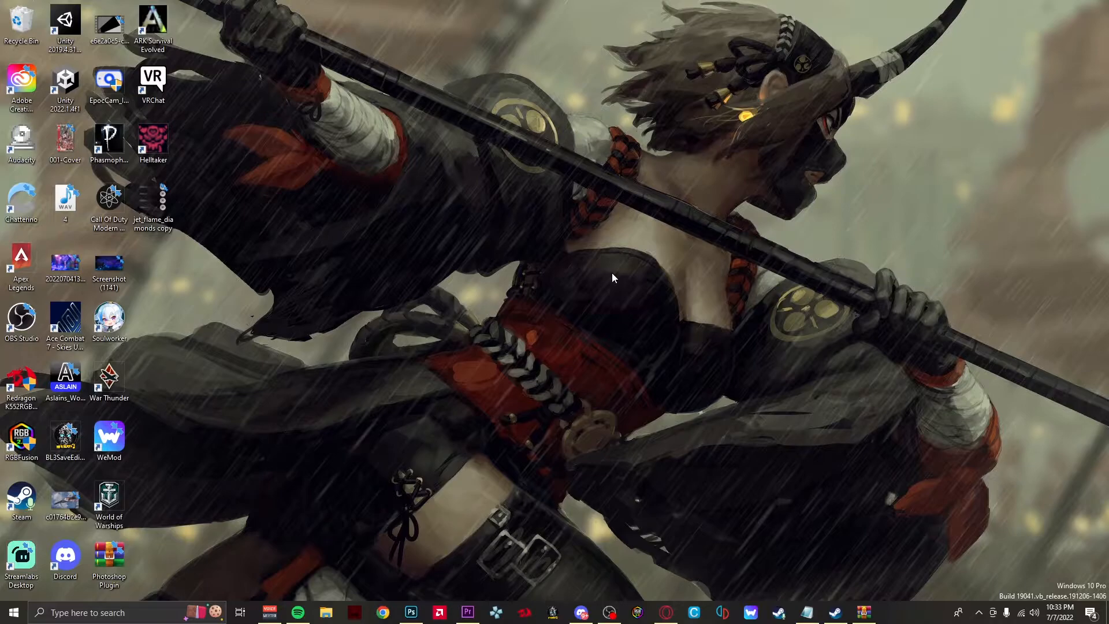
mouse_move(717, 419)
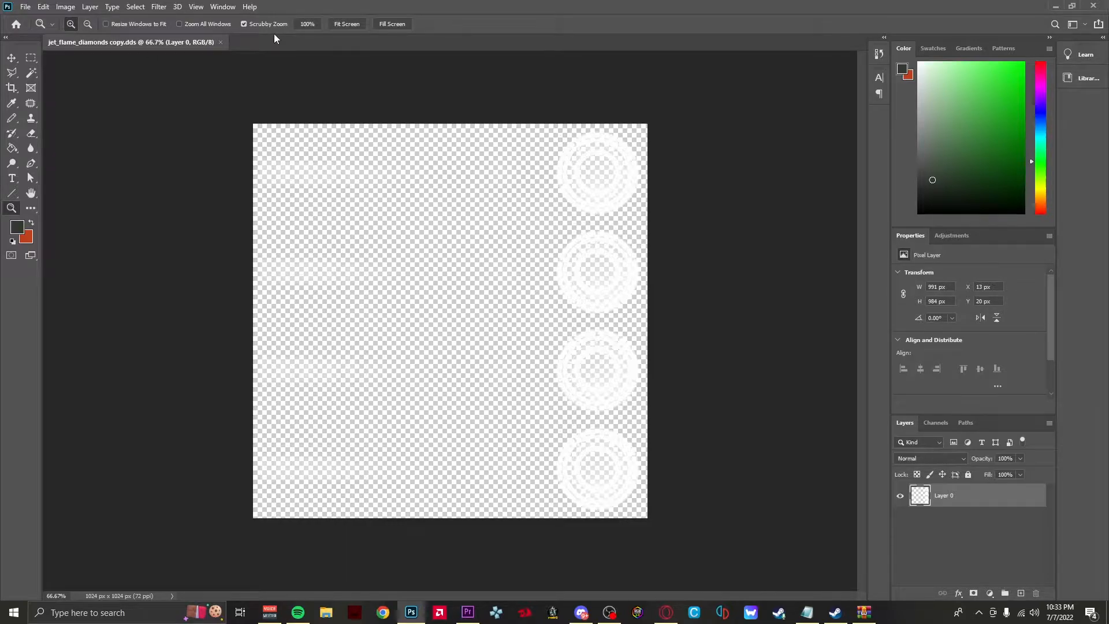
click(347, 23)
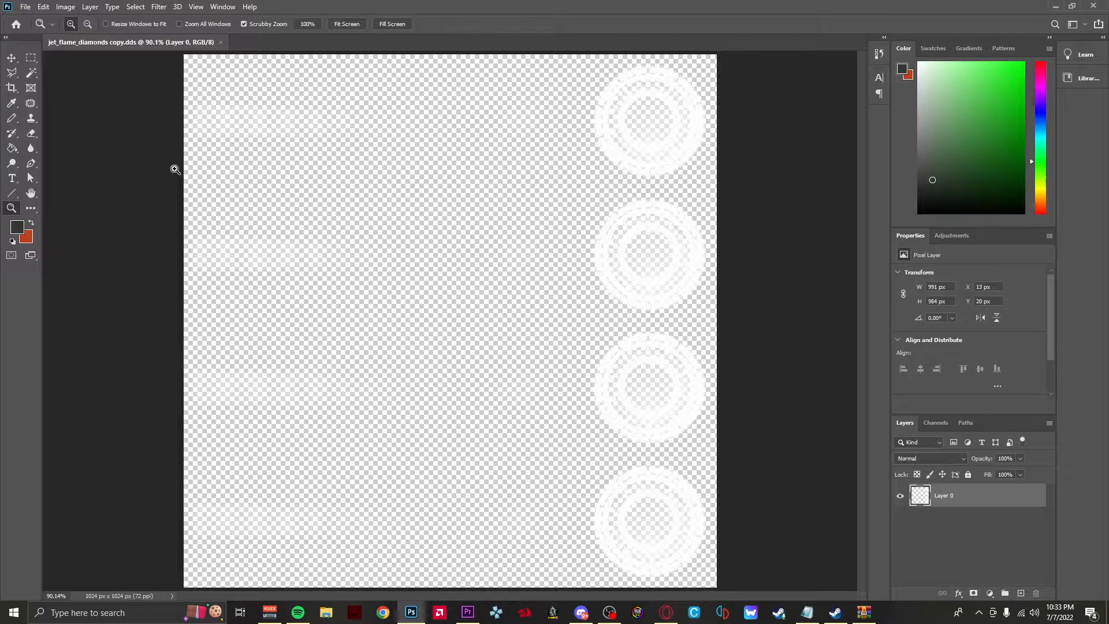
click(90, 6)
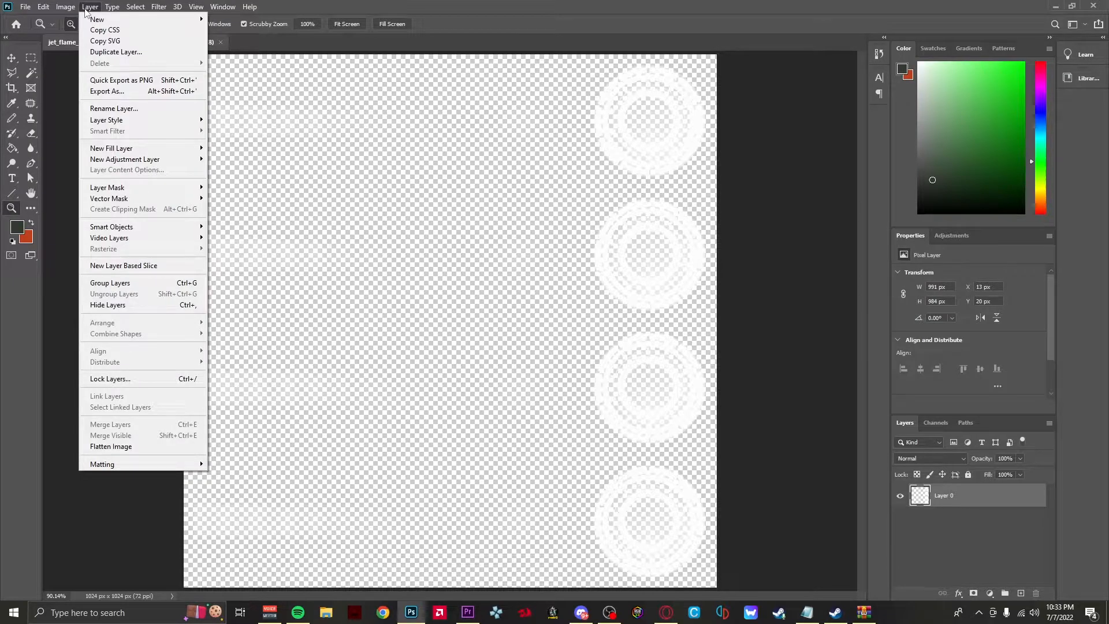
Open and dismiss Levels, then open Hue/Saturation from Image > Adjustments.
click(65, 7)
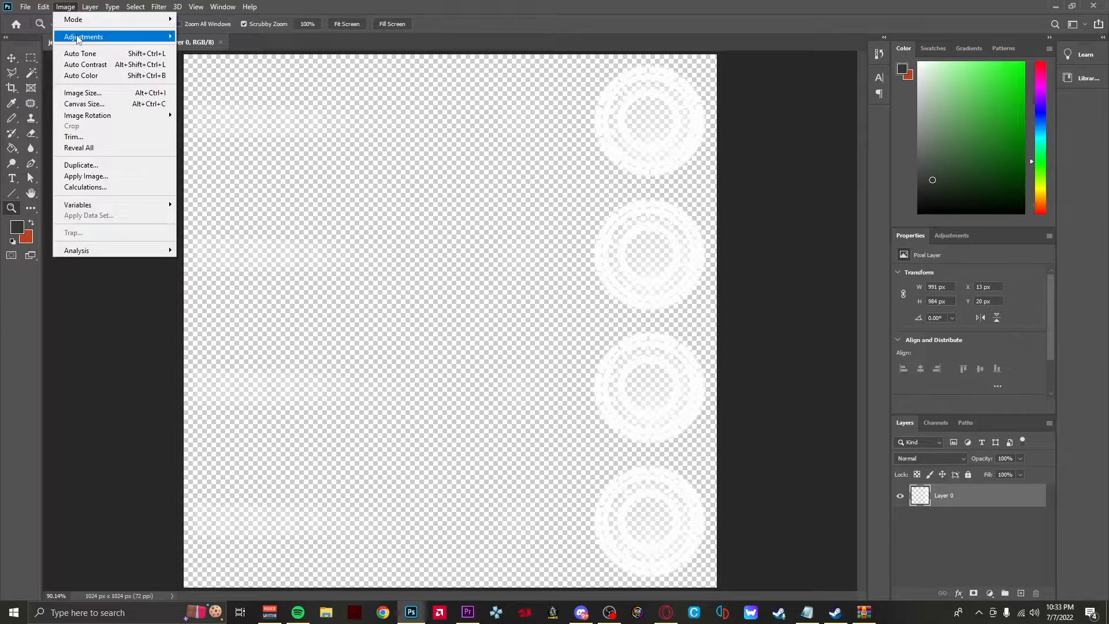
click(83, 37)
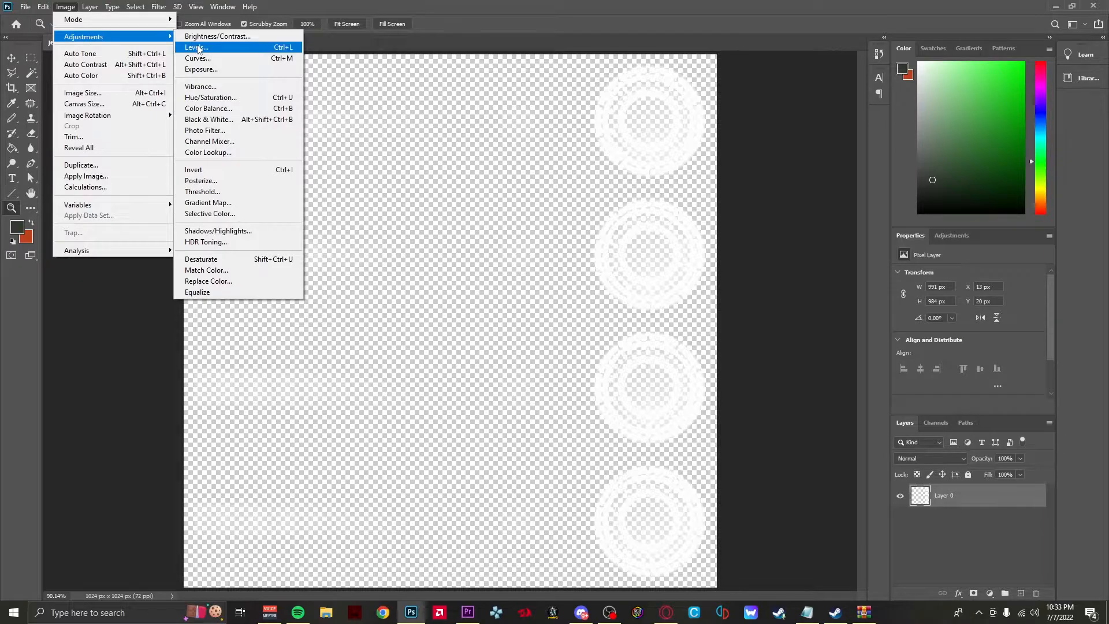
click(195, 48)
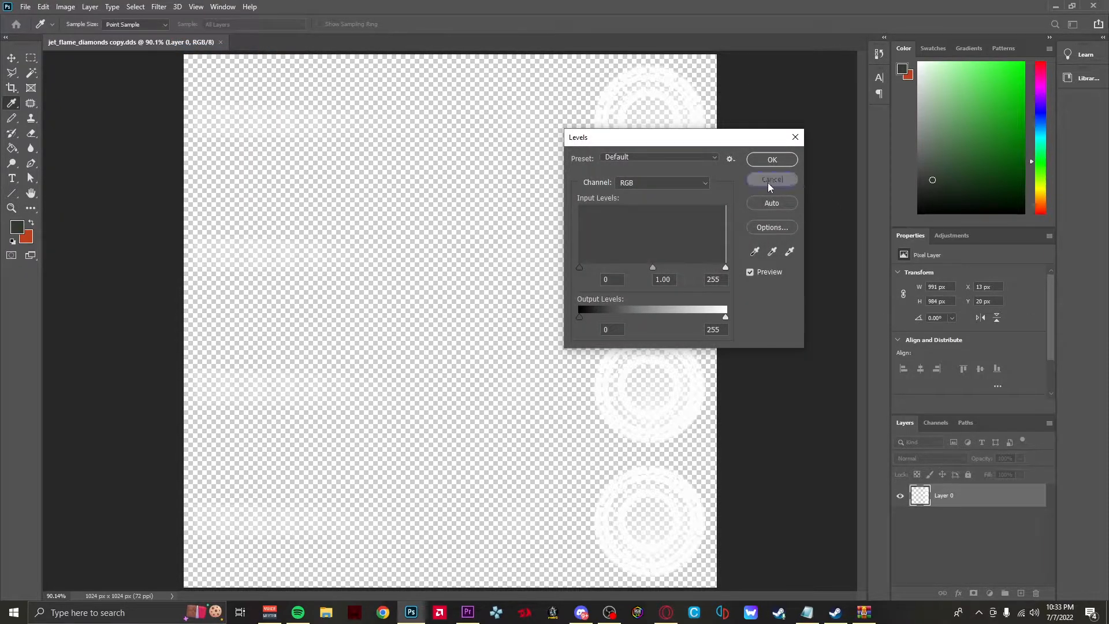
click(64, 6)
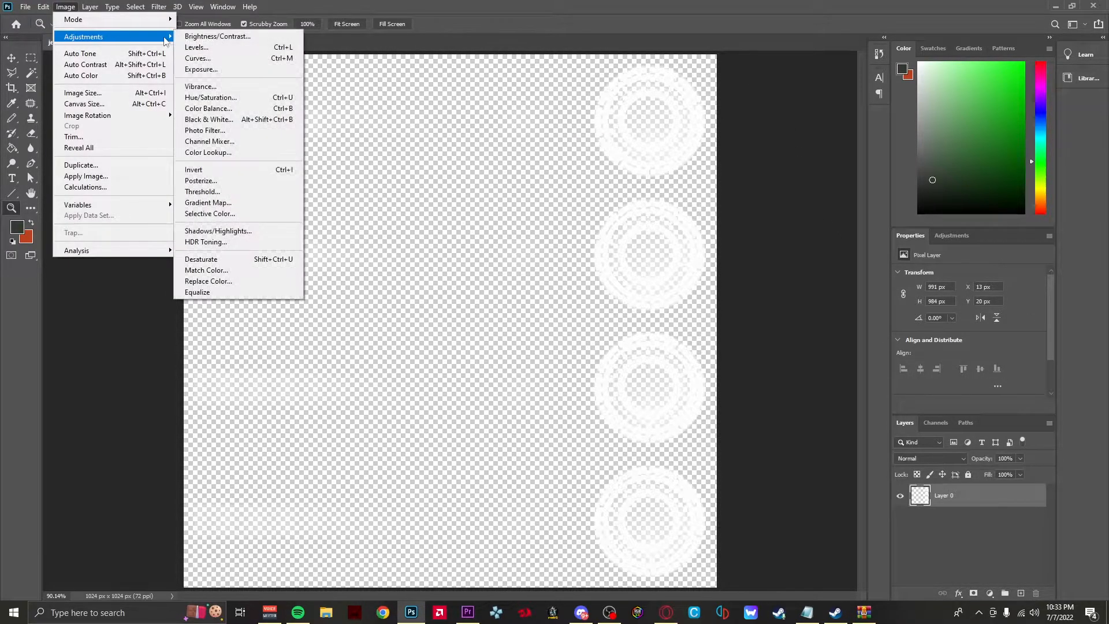
mouse_move(201, 86)
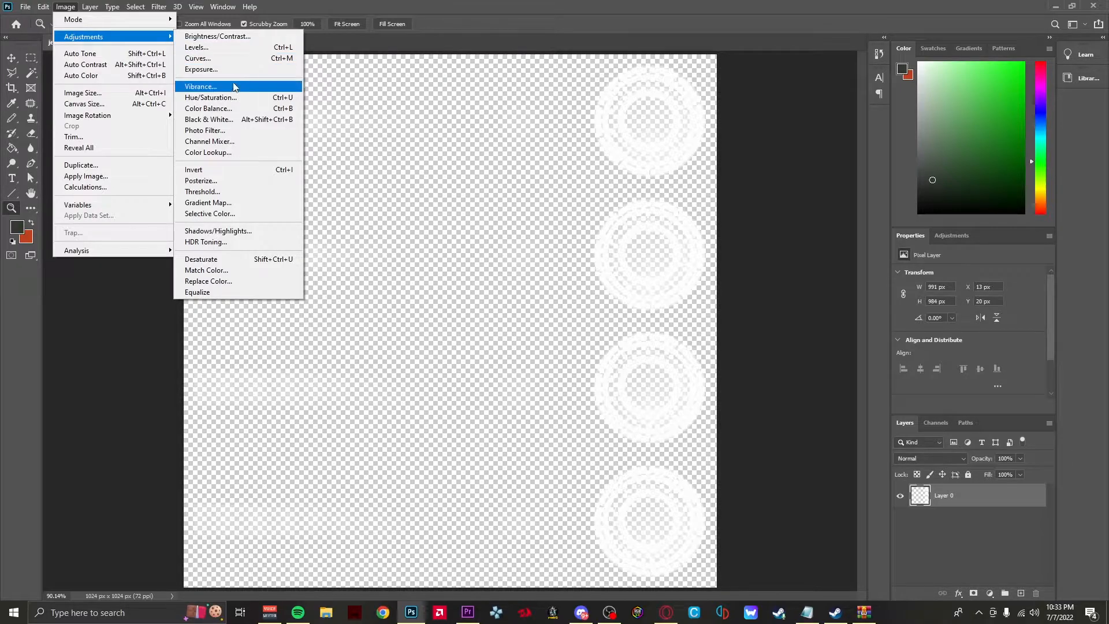
click(210, 97)
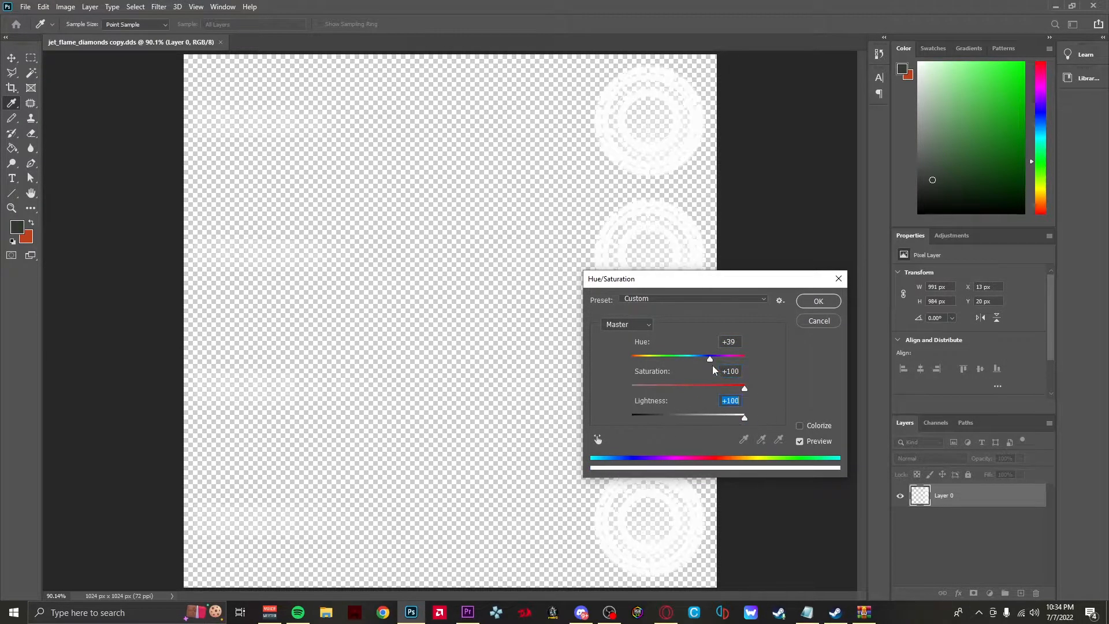
Colorize the flame with Hue 134, Saturation +100, Lightness -35 and apply.
click(801, 425)
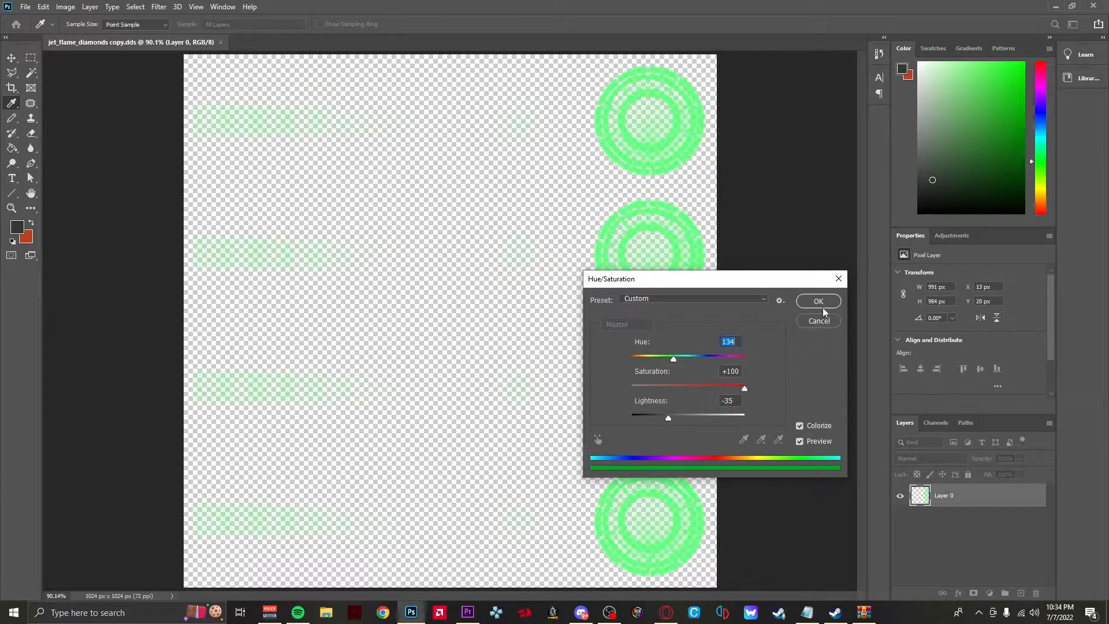
click(818, 301)
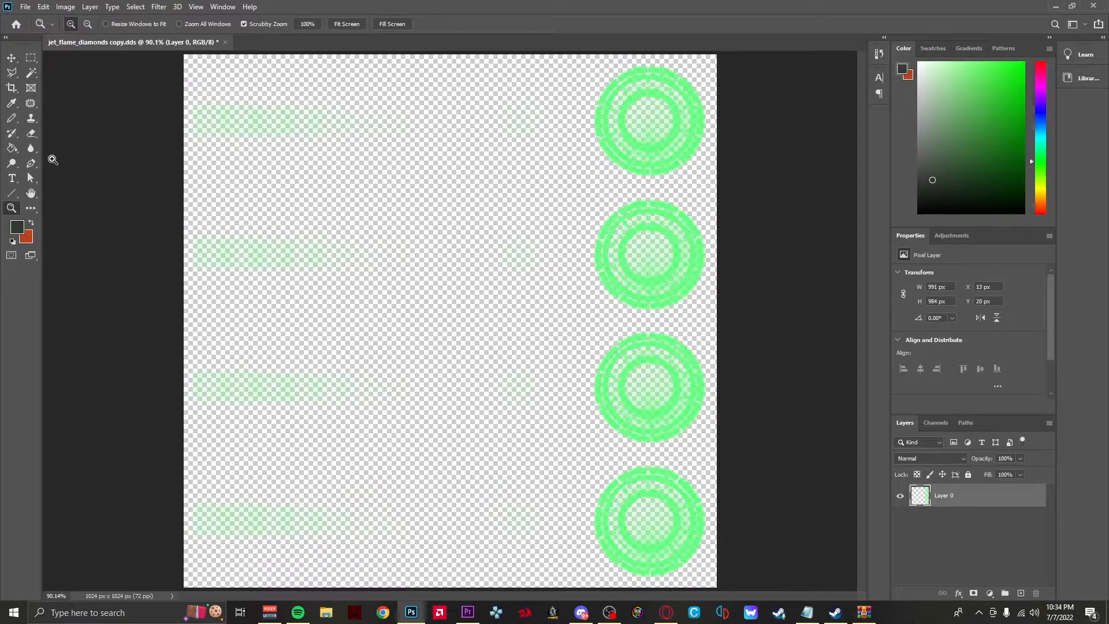
Save the texture to the computer as jet_flame_diamonds in D3D/DDS format with DXT5 compression.
click(25, 7)
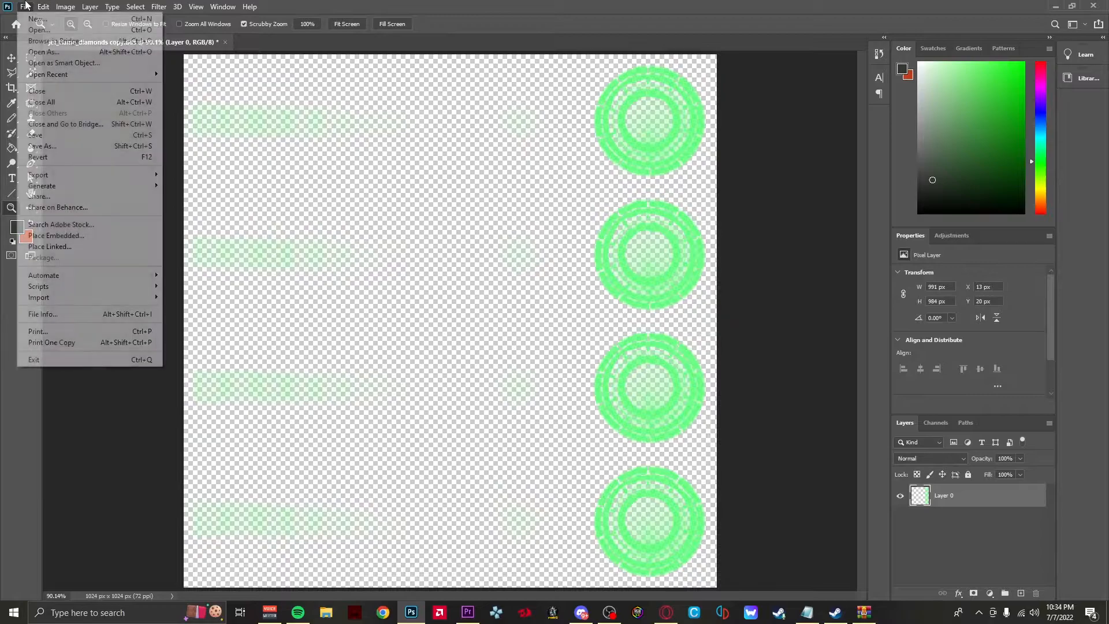
click(41, 145)
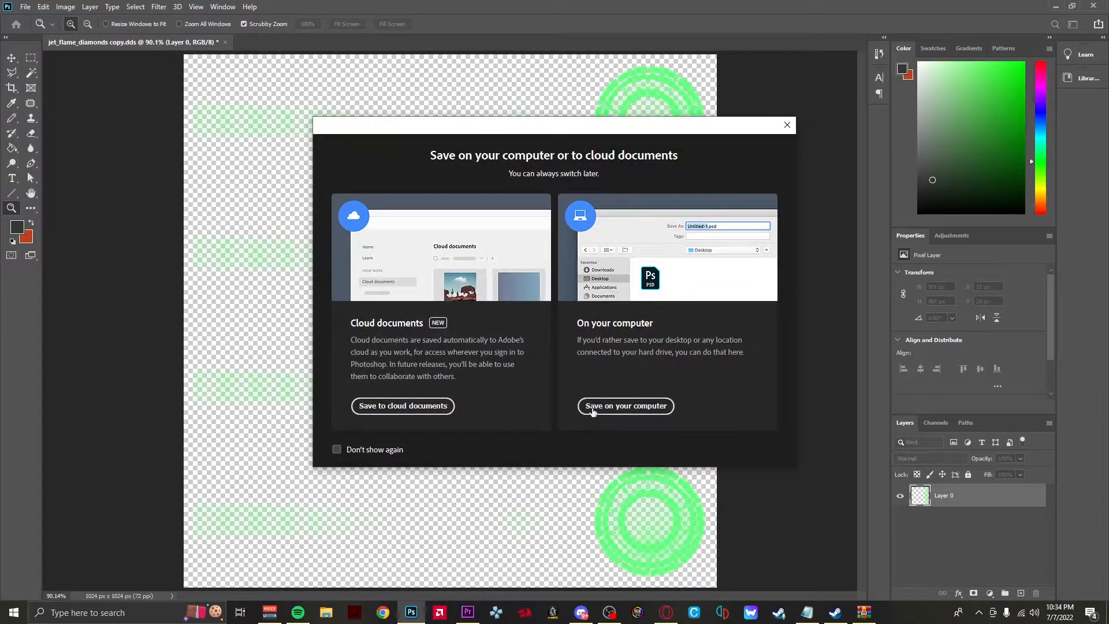
click(626, 406)
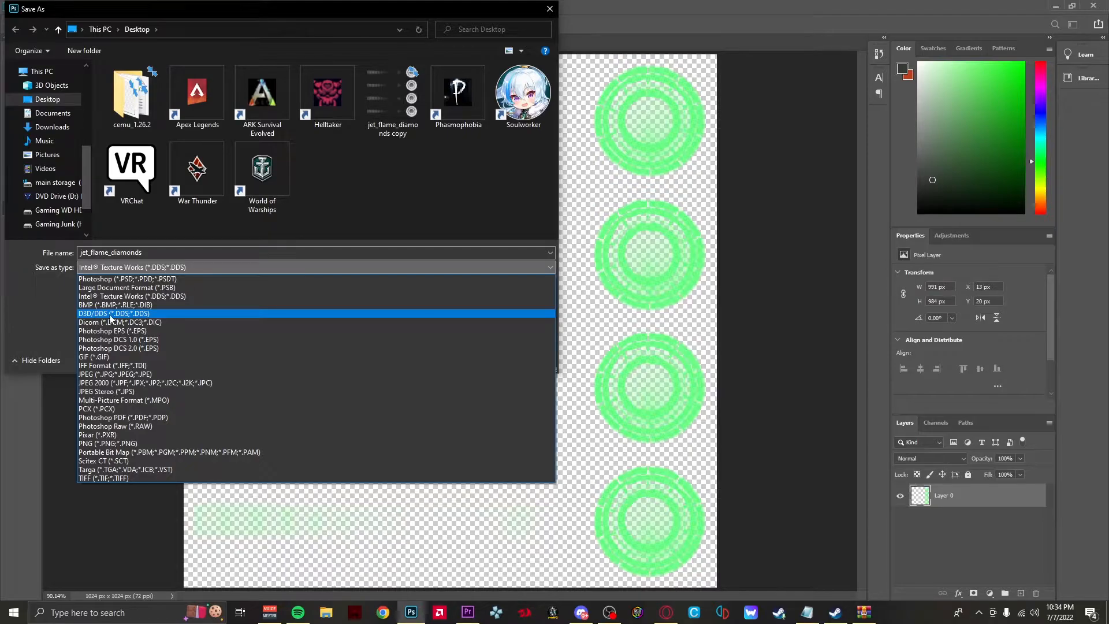
click(113, 313)
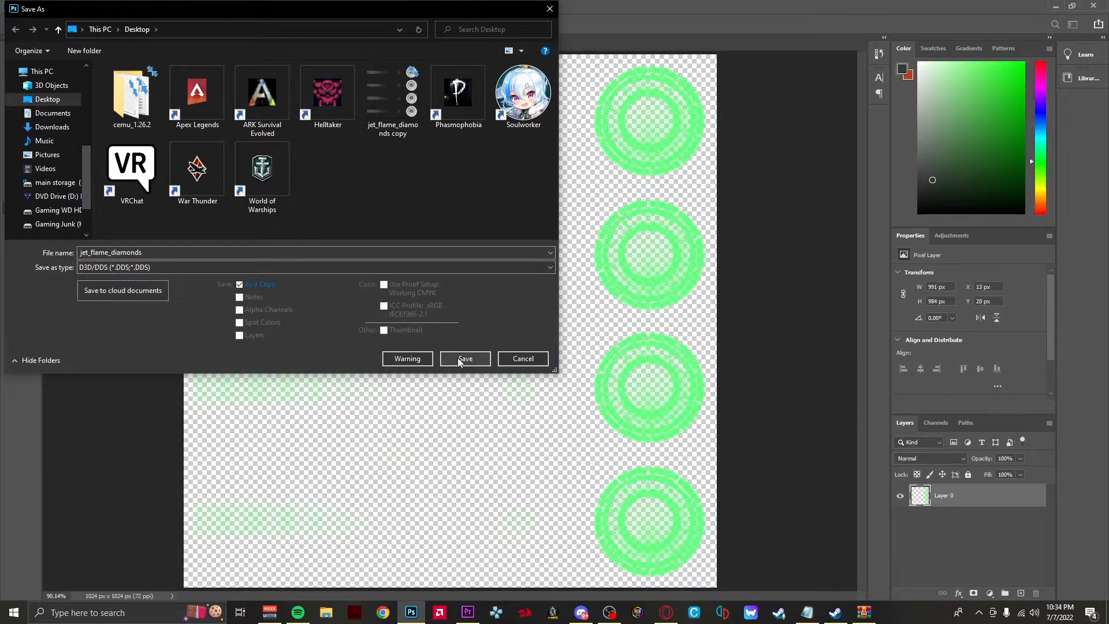
click(465, 359)
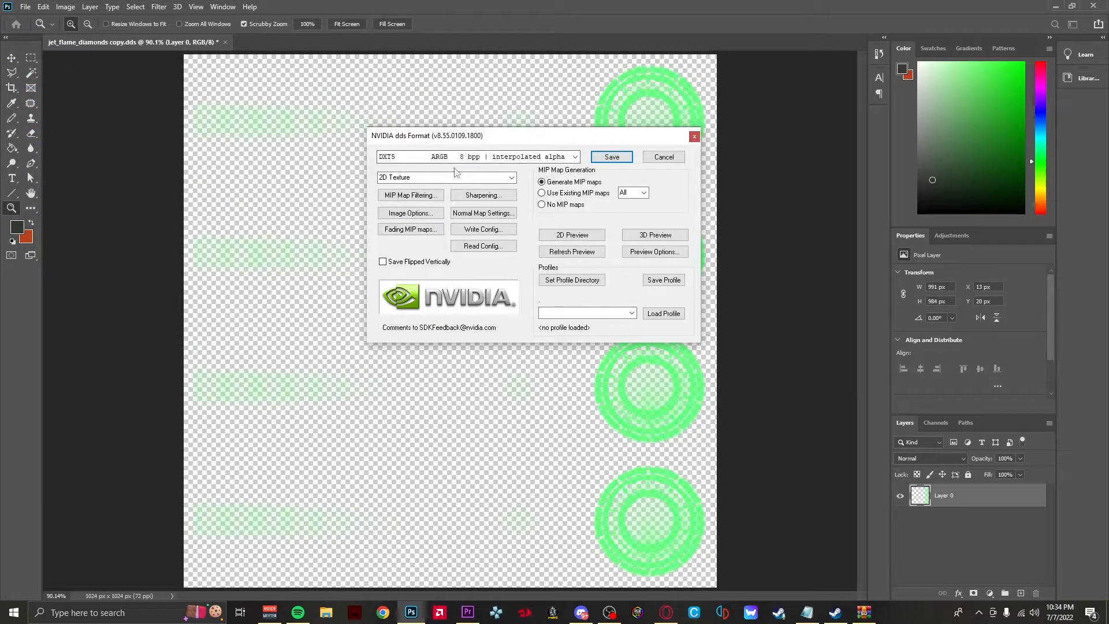
click(612, 156)
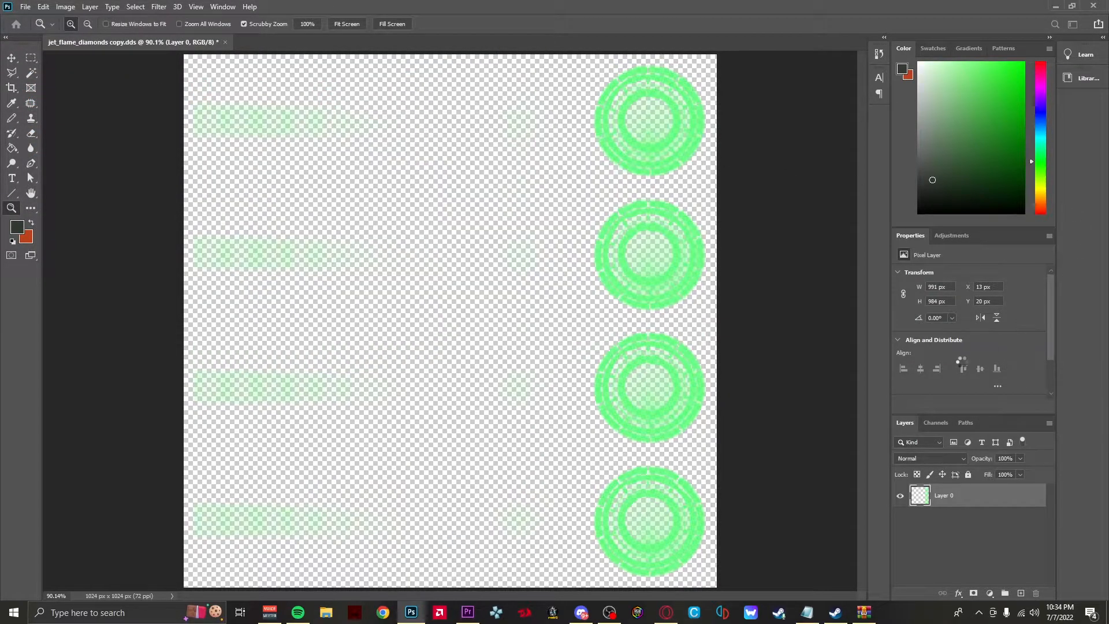
Minimise Photoshop and browse War Thunder's local files from the Steam library.
click(1072, 6)
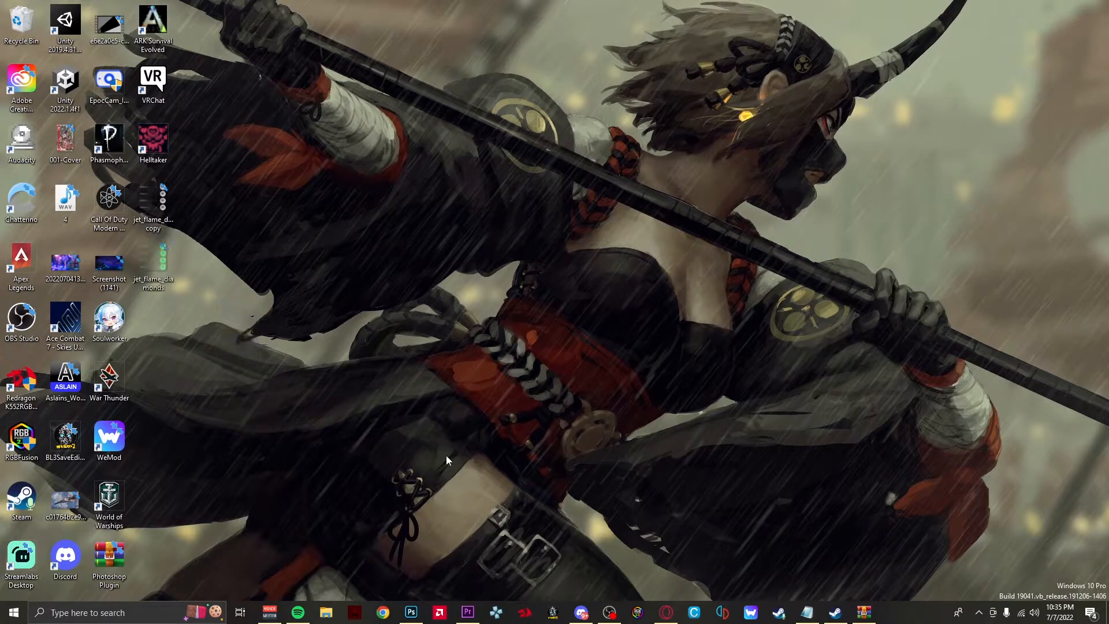
mouse_move(354, 608)
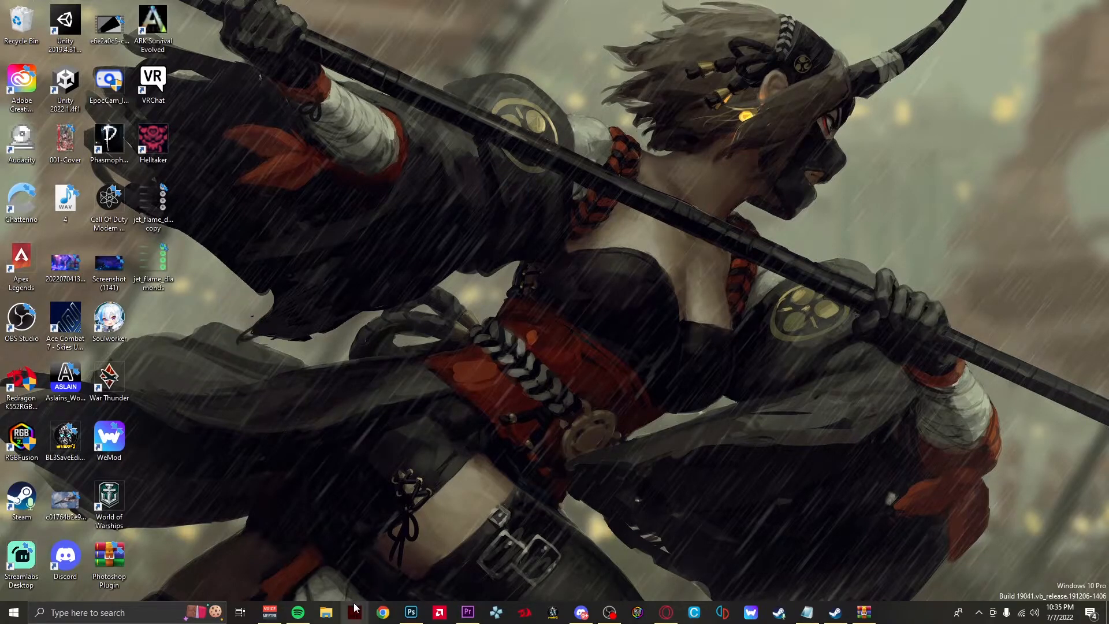
click(835, 612)
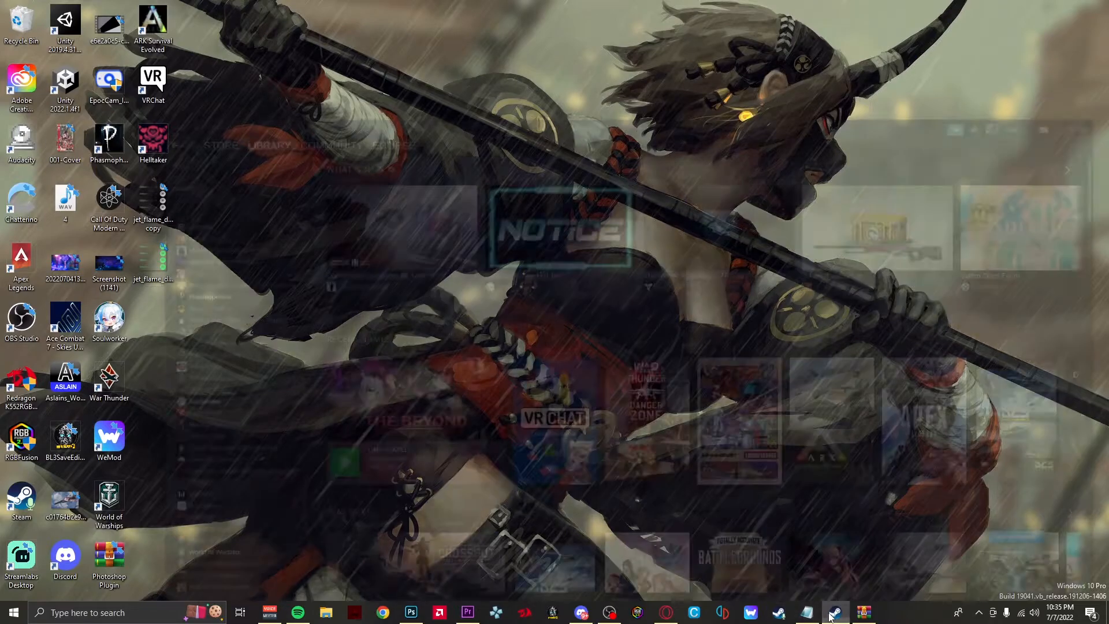
click(834, 613)
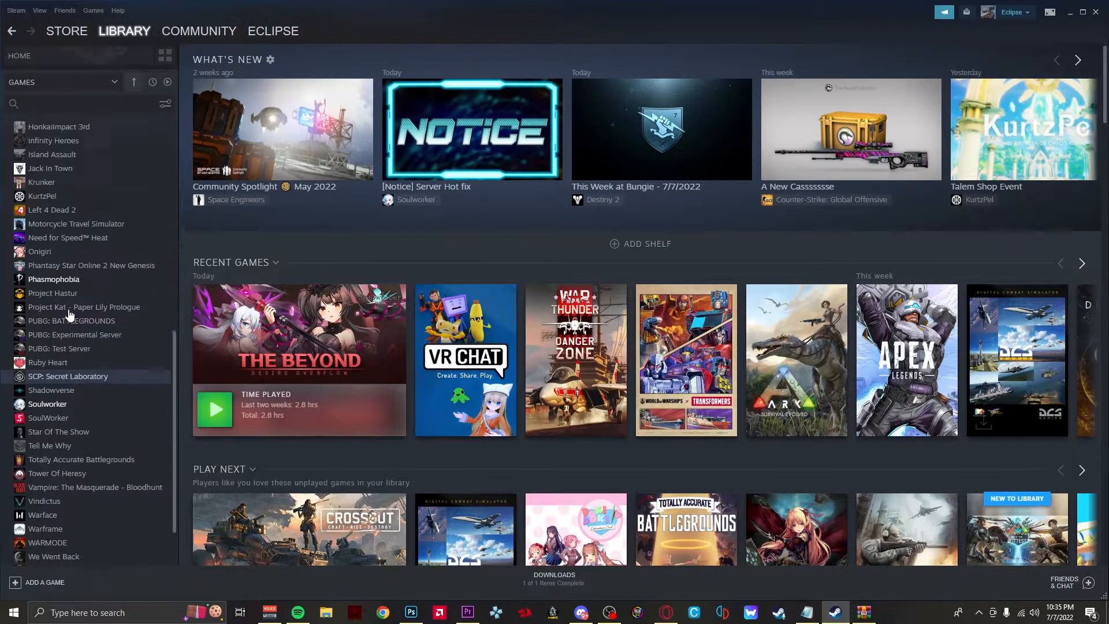
right_click(50, 194)
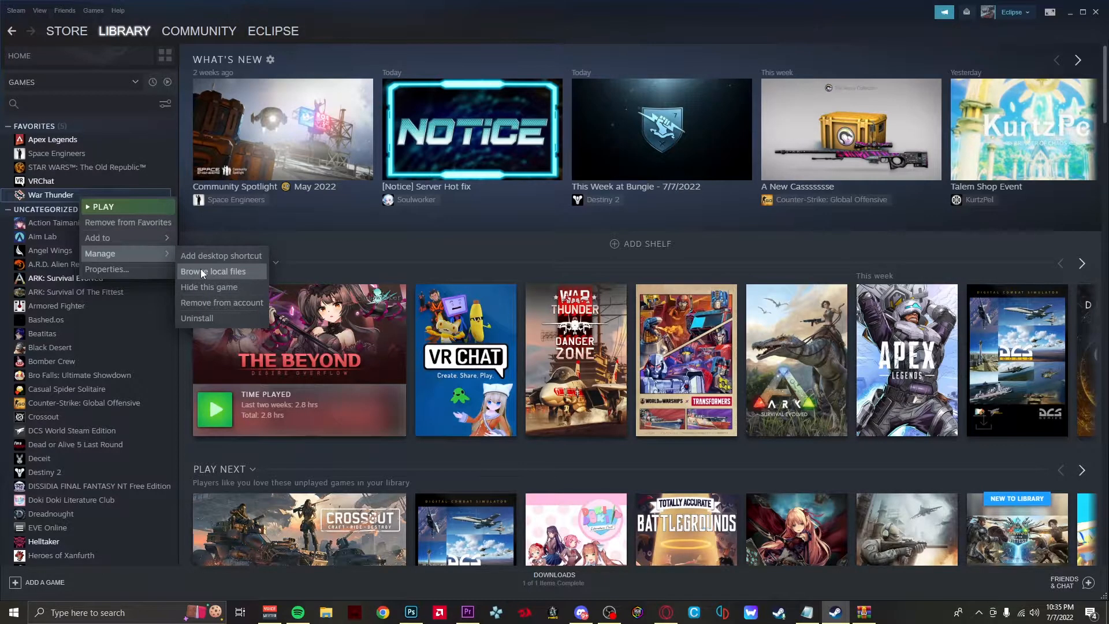
click(214, 271)
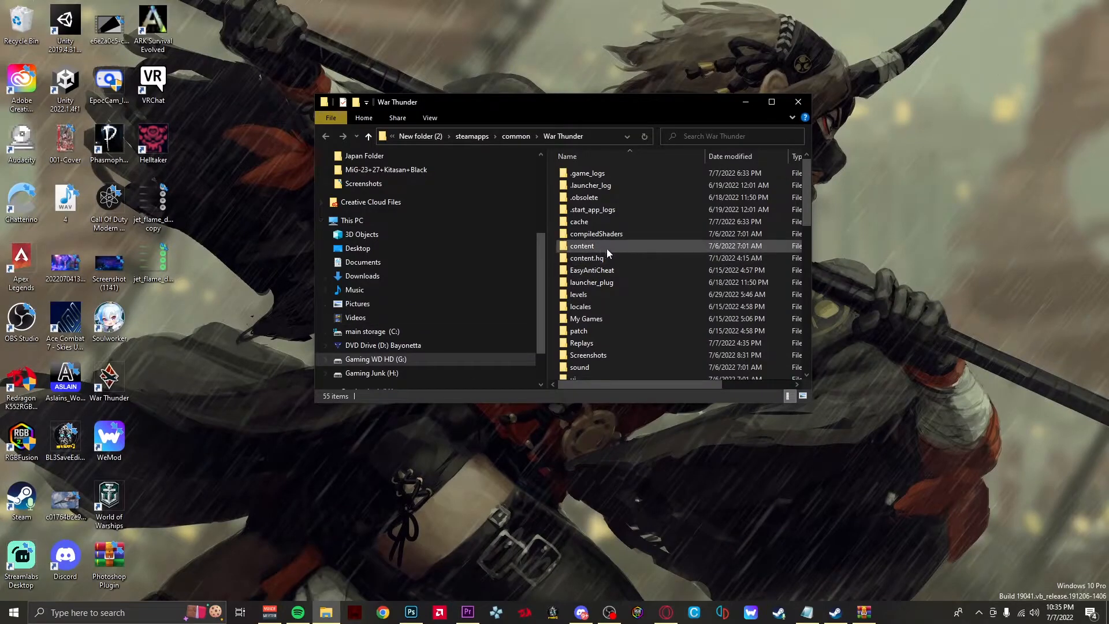
Open the UserSkins folder in War Thunder's install directory and scroll its skin templates.
scroll(down, 3)
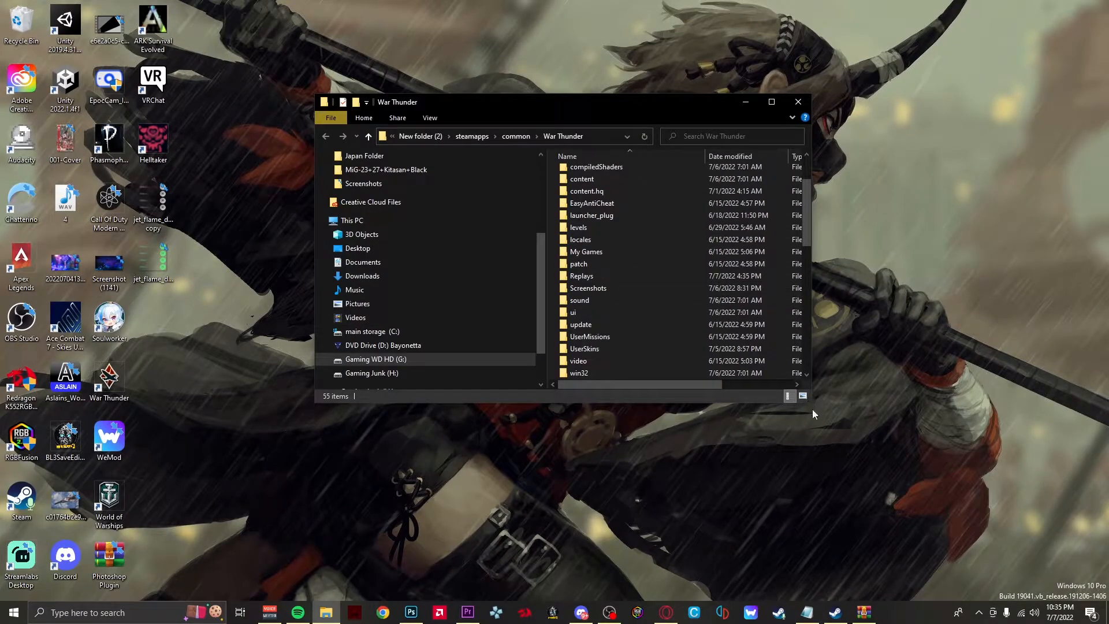
mouse_move(825, 375)
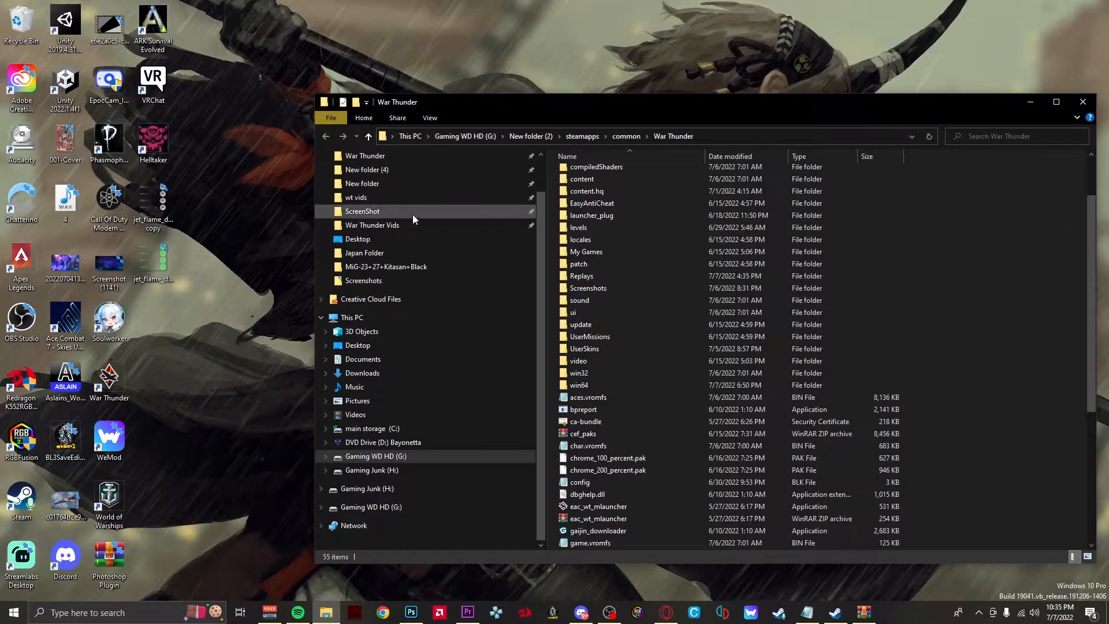
double_click(584, 348)
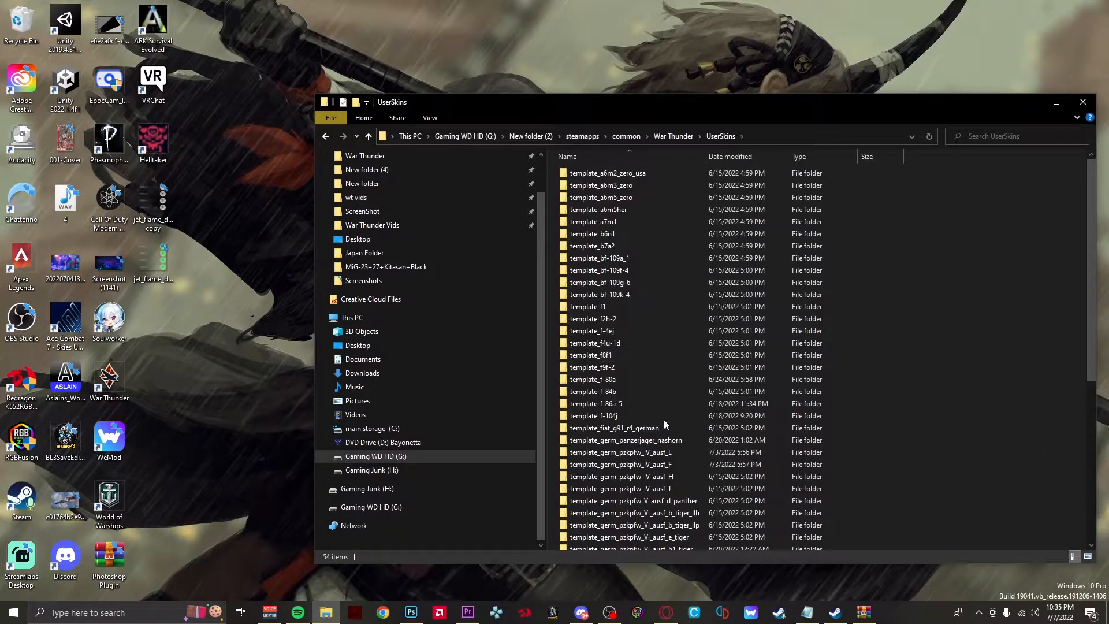
scroll(down, 3)
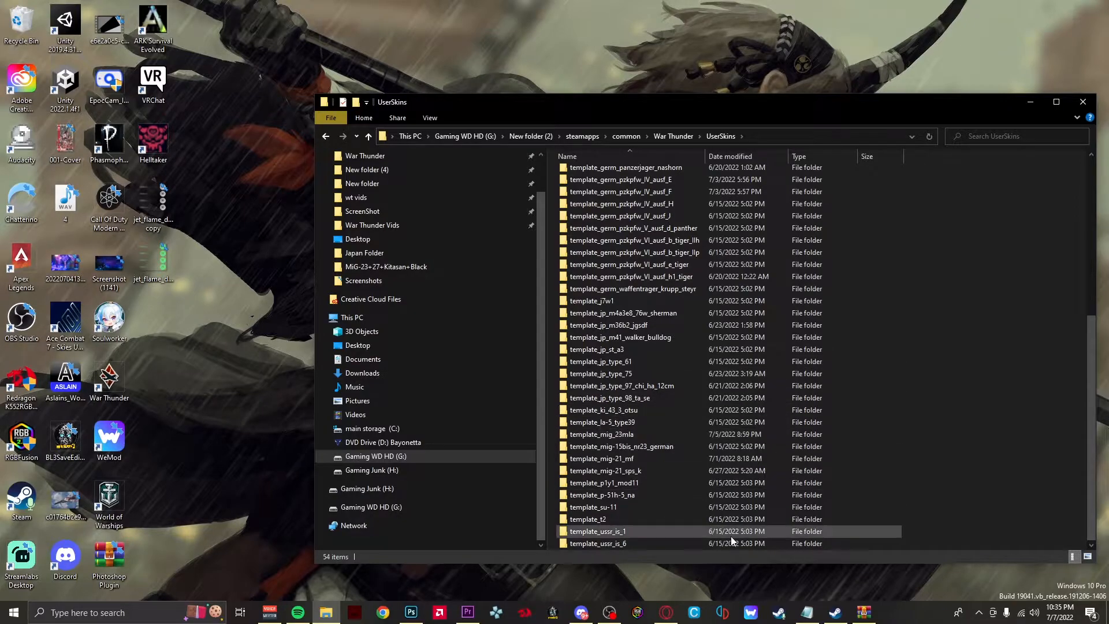
mouse_move(642, 471)
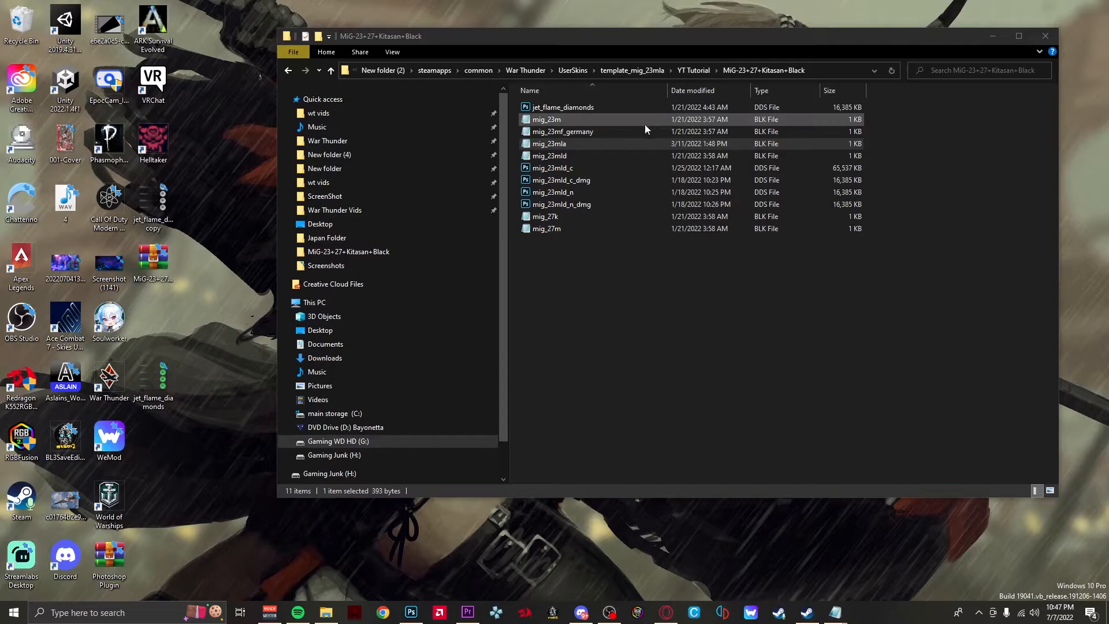
mouse_move(629, 124)
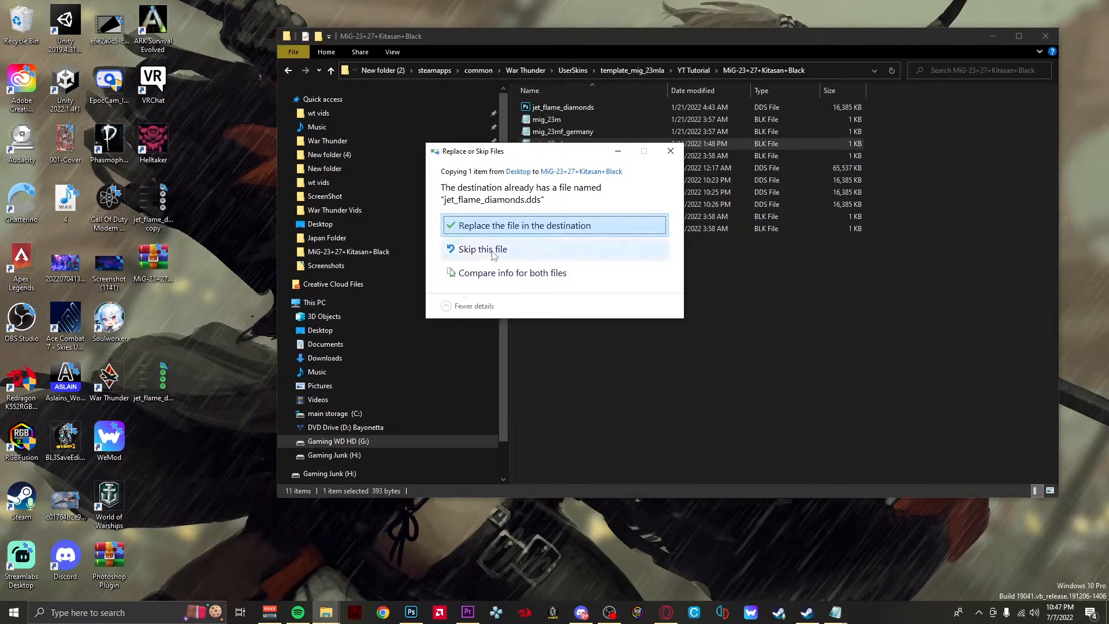
Replace jet_flame_diamonds.dds with the new green copy and open mig_23mla.blk in Notepad.
click(523, 225)
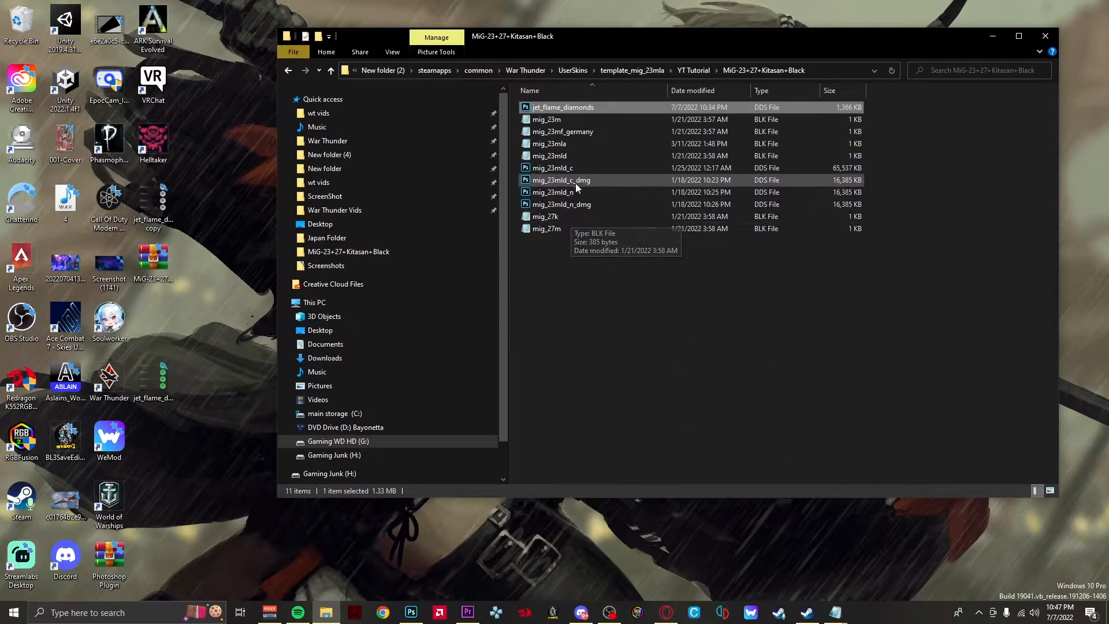
mouse_move(585, 144)
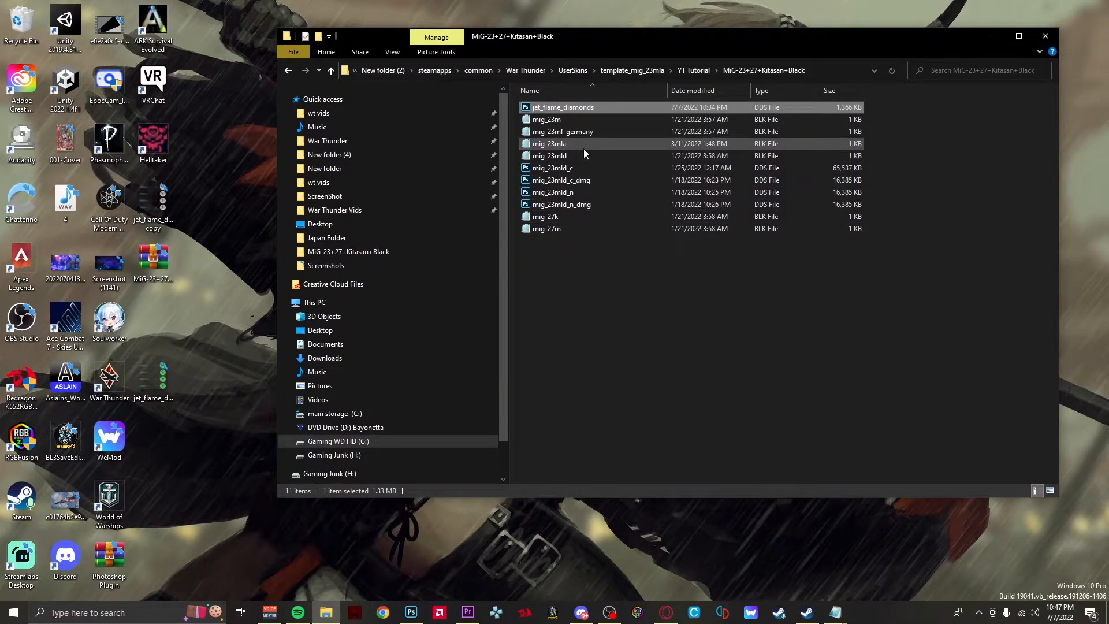
double_click(549, 144)
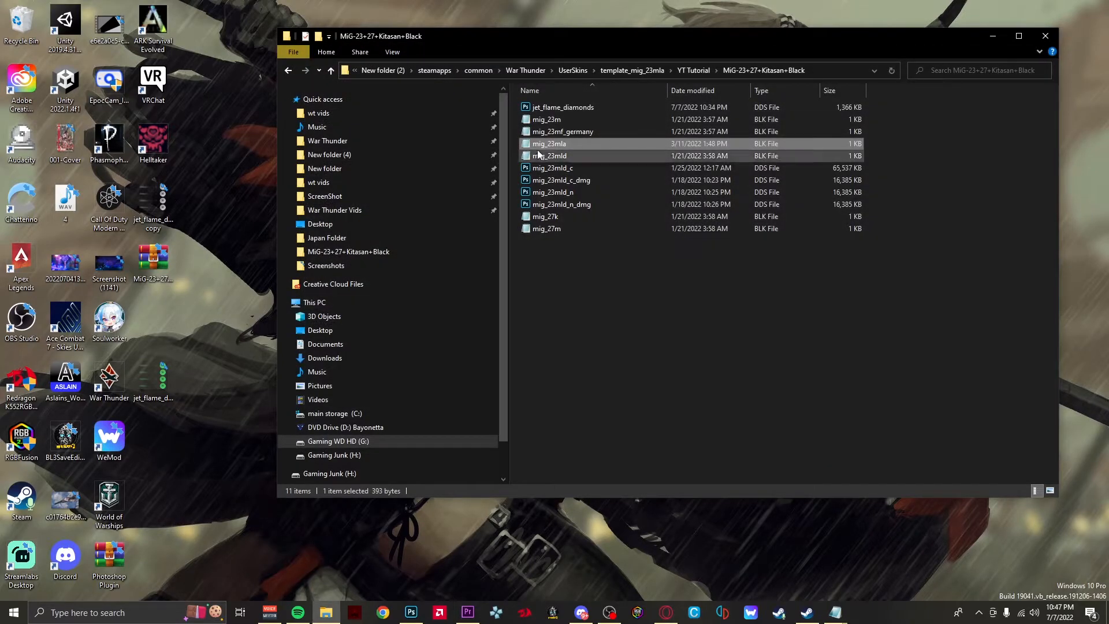
double_click(549, 144)
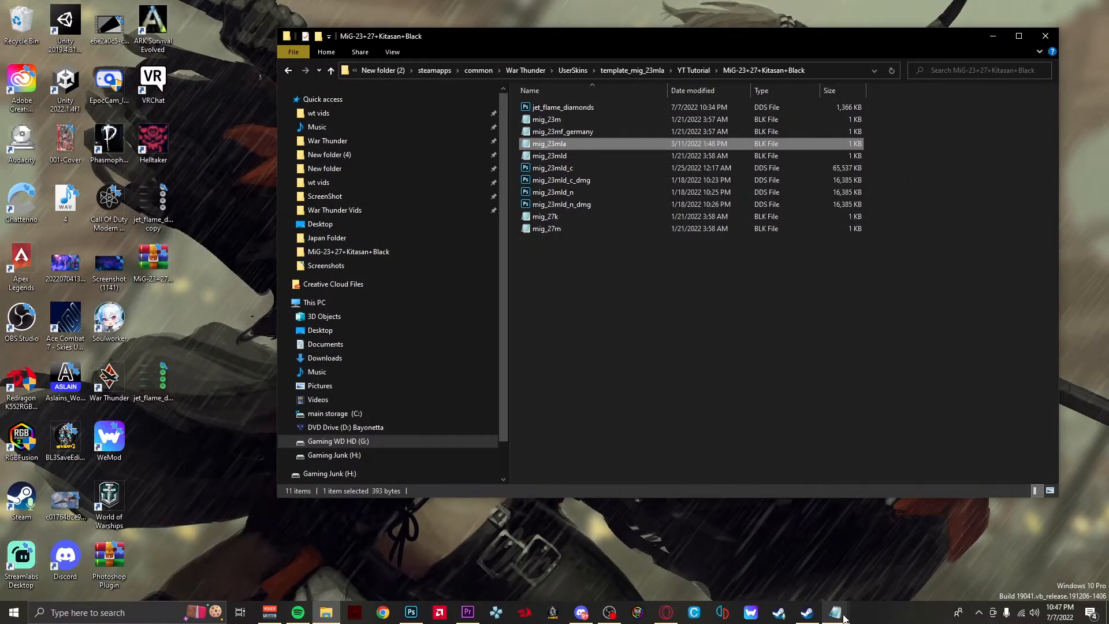
double_click(549, 143)
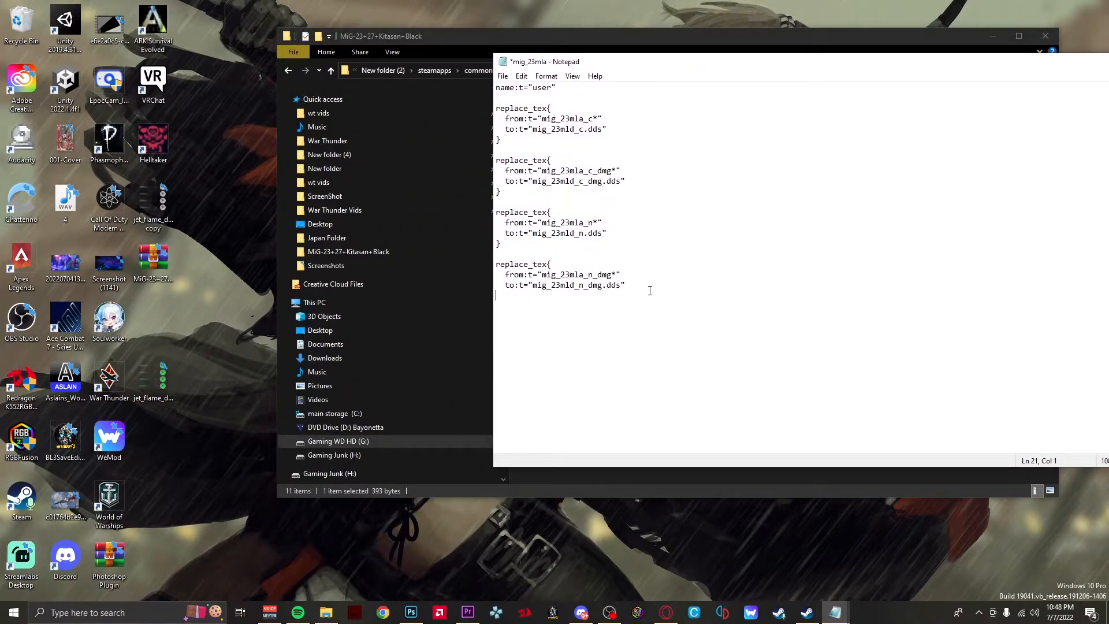
mouse_move(526, 319)
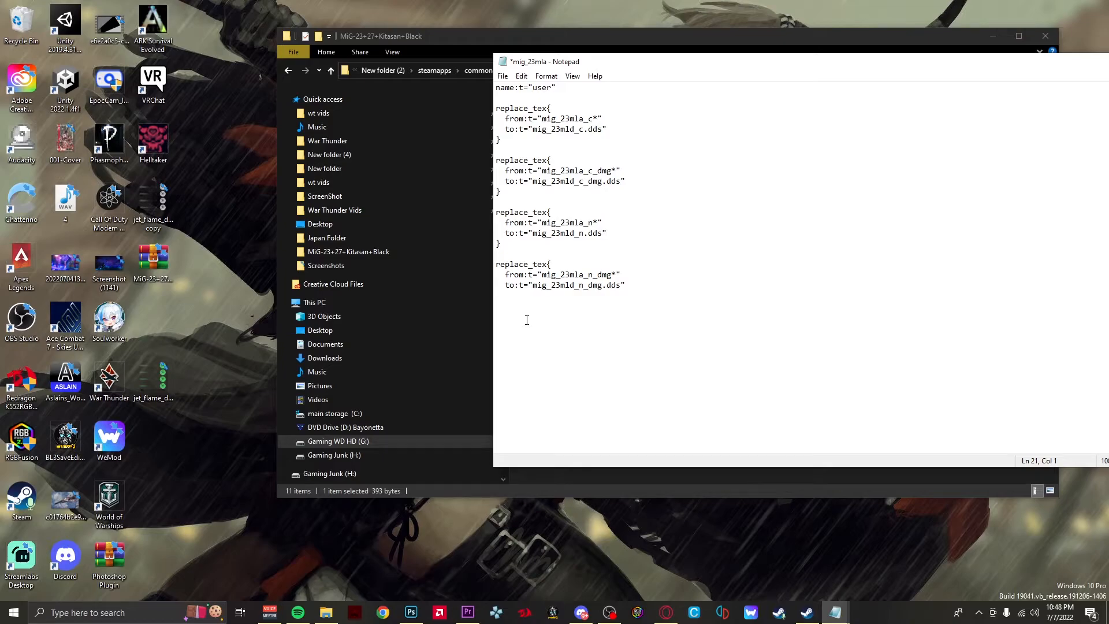
Add a replace_tex block mapping jet_flame_diamonds* to jet_flame_diamonds.dds after the last block.
click(497, 296)
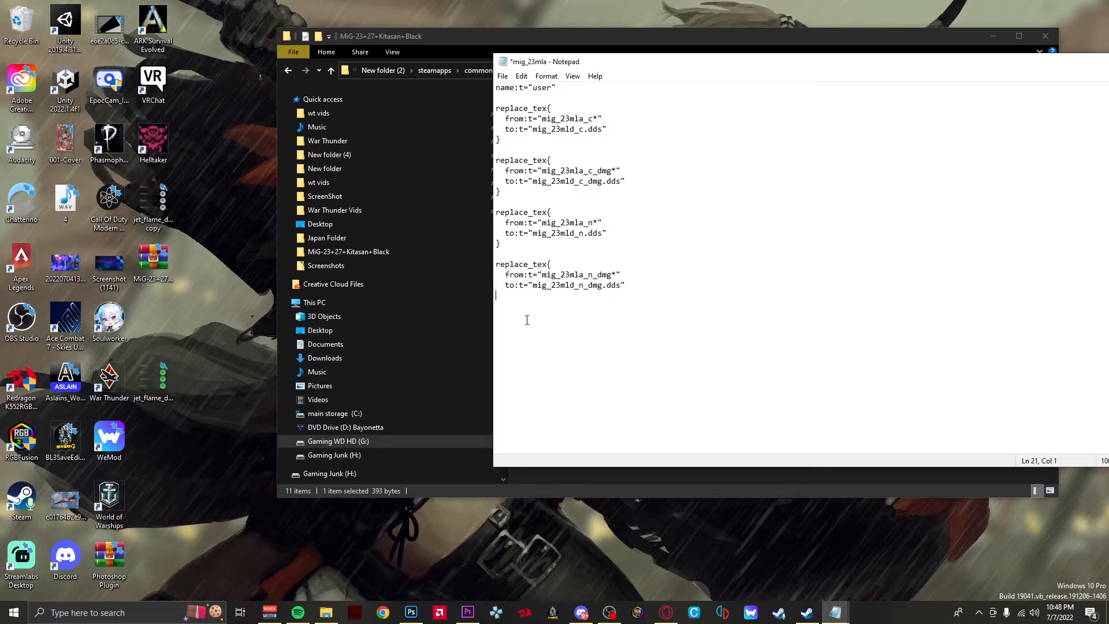
text(replace_tex{)
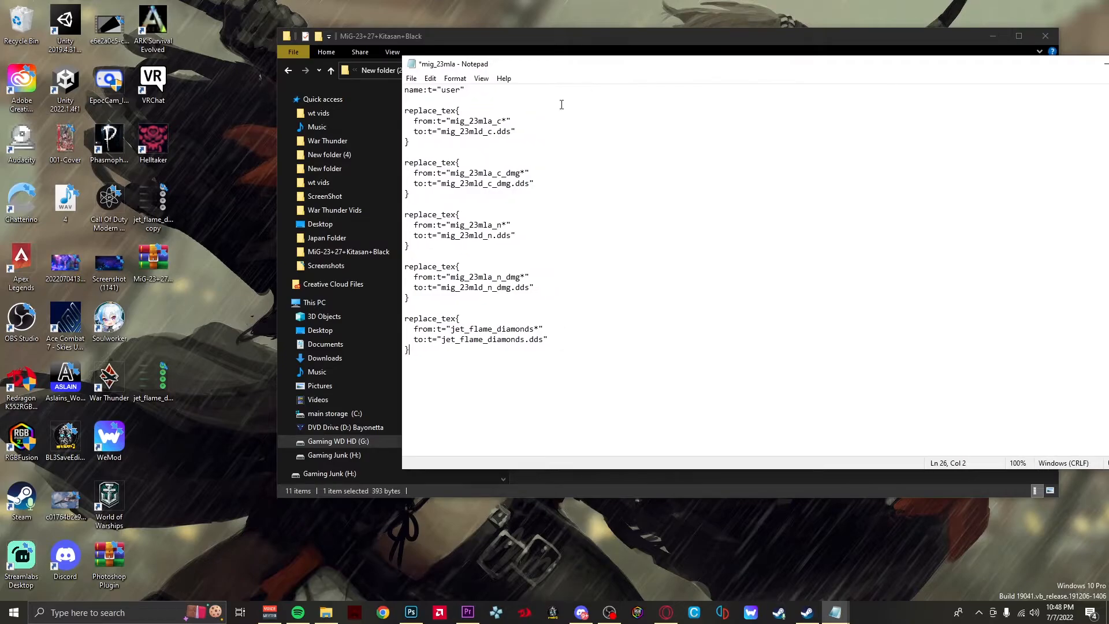
mouse_move(478, 394)
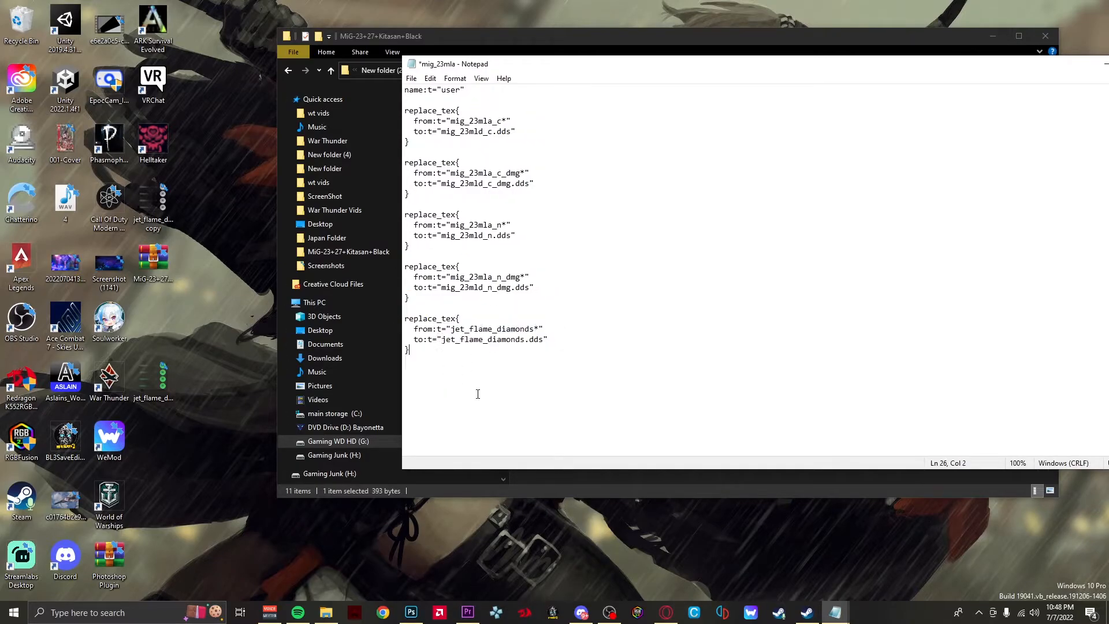
click(409, 297)
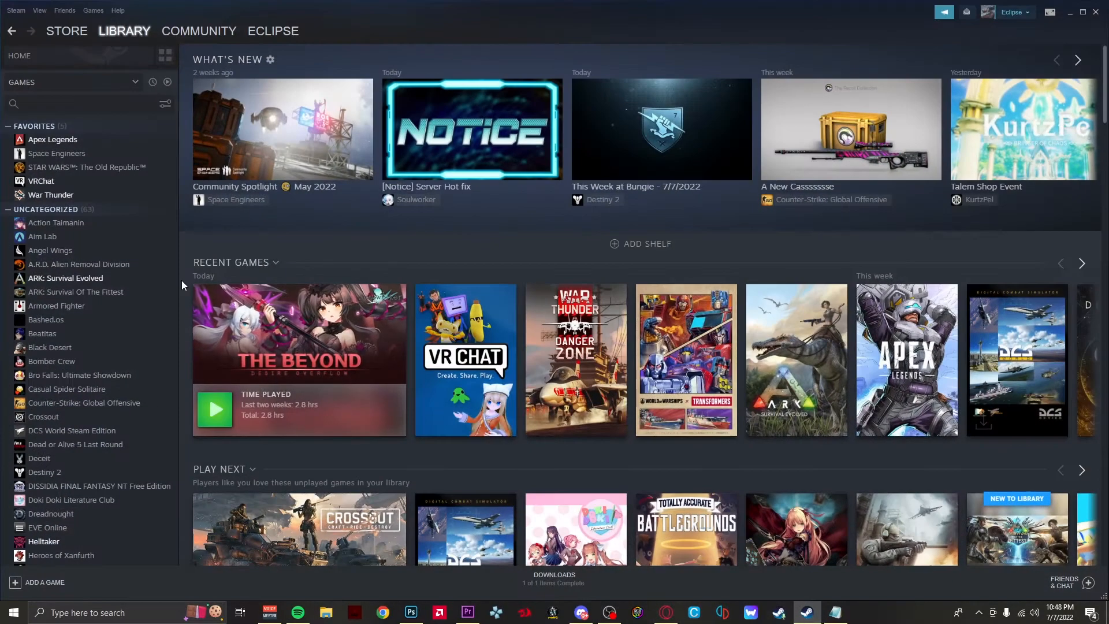
Select War Thunder in the Steam Library and press PLAY.
click(50, 194)
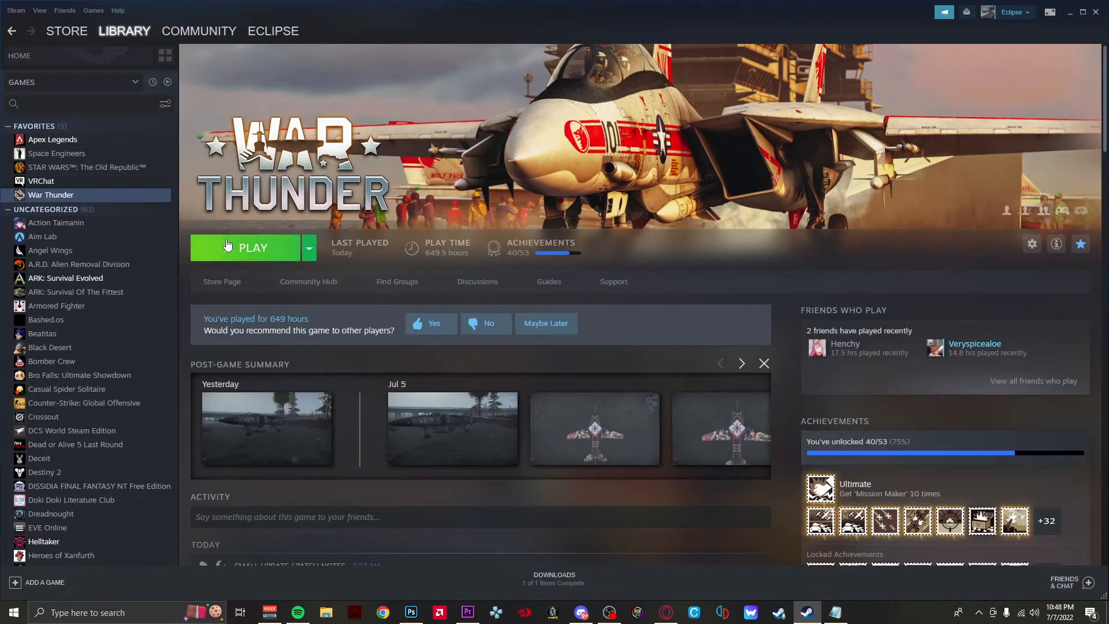
click(252, 248)
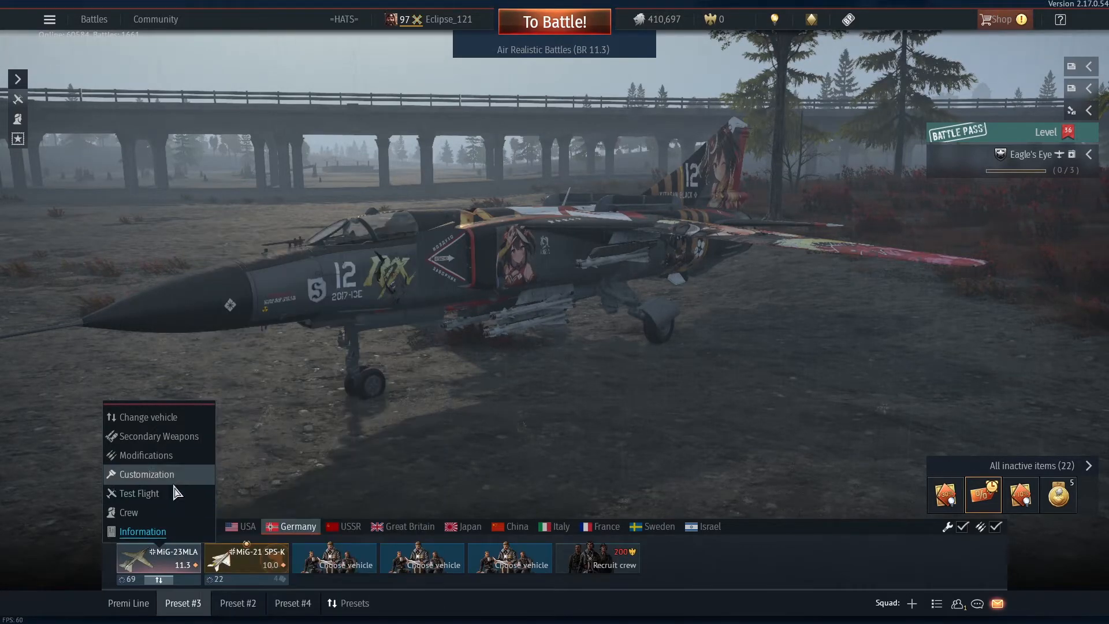
Apply the user skin to the MiG-23MLA through Customization and choose Test Flight.
click(147, 474)
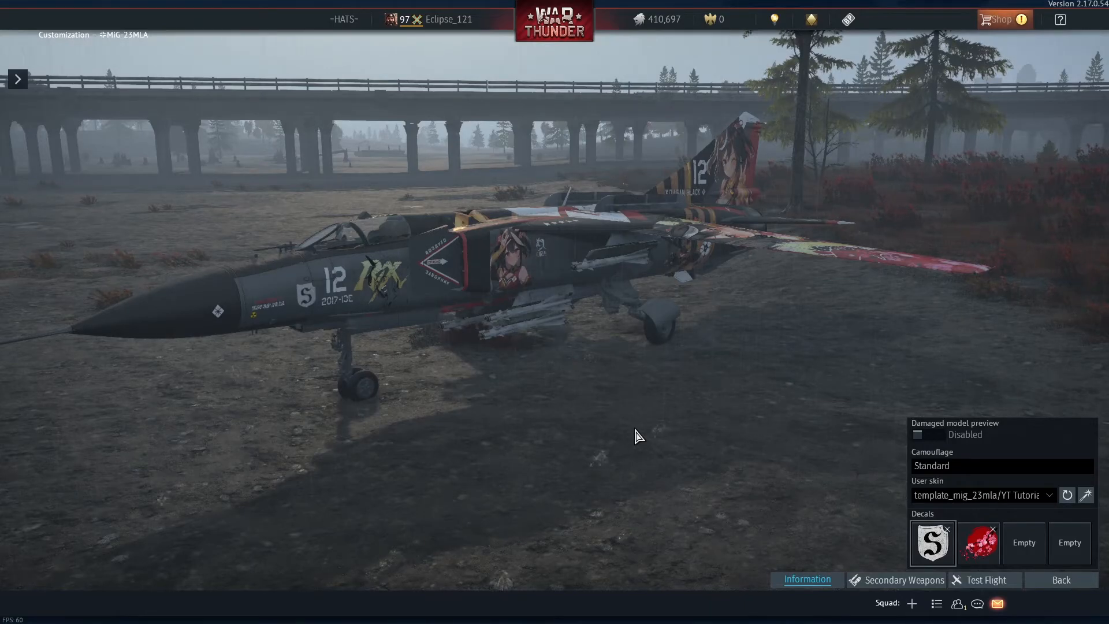
mouse_move(1103, 606)
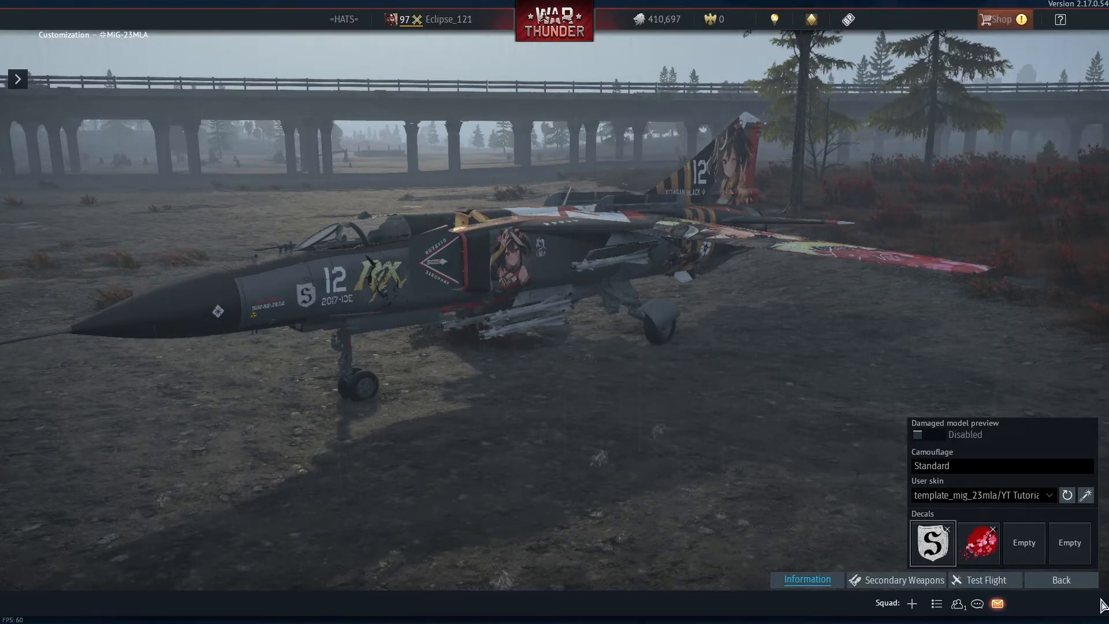
click(984, 580)
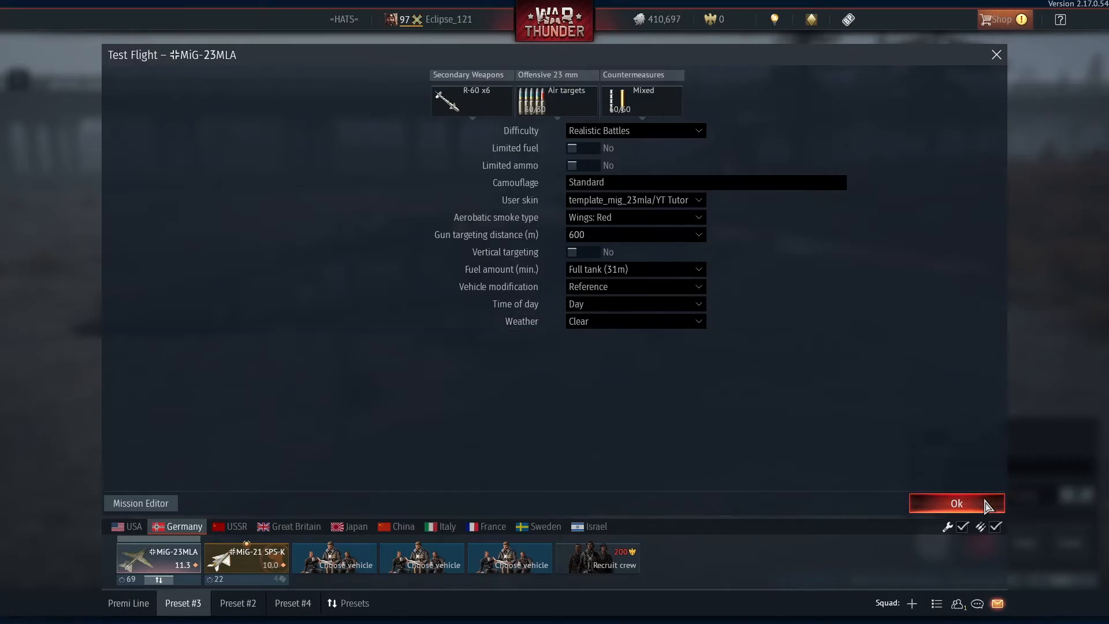
Confirm the test flight, take off on afterburner, and raise the landing gear.
click(957, 504)
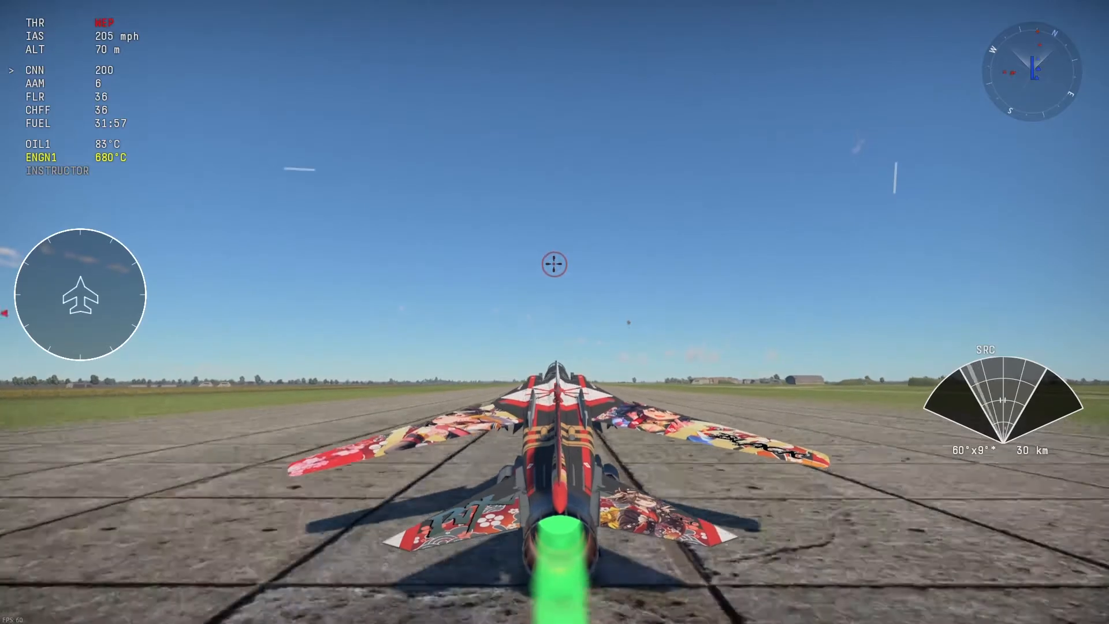
key(g)
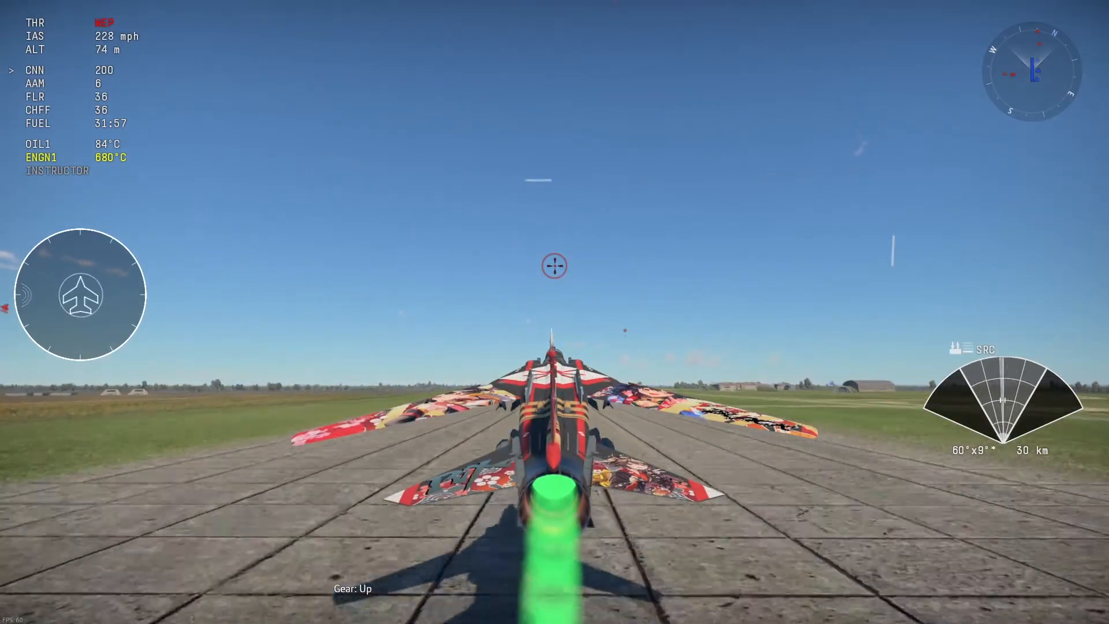